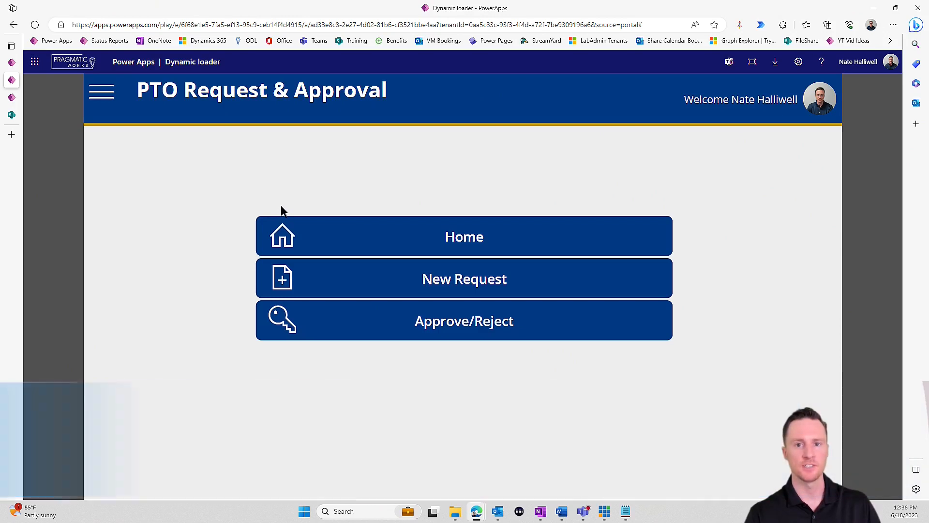
{"action": "mouse_move", "coordinate": [280, 165]}
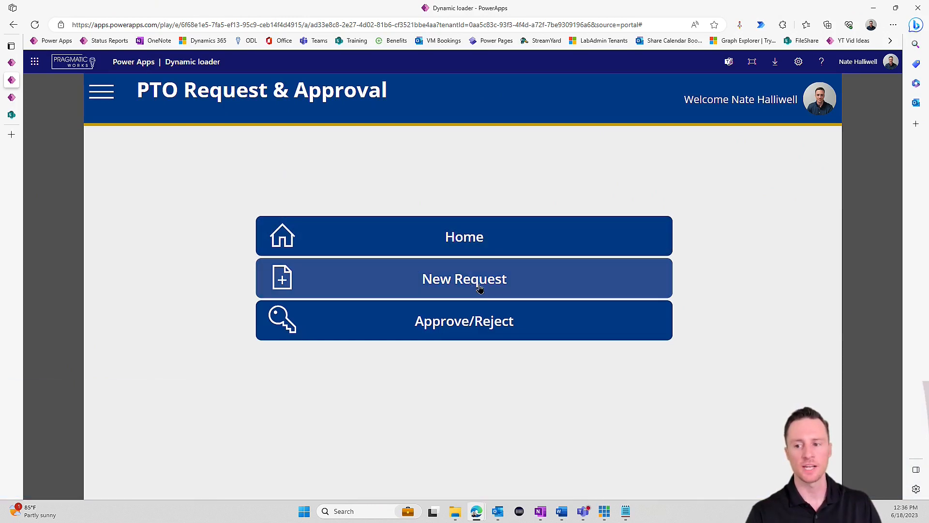
Submit a new PTO request titled 'Nate ne…' for 6/22–6/23/2023 with Nate as approver.
{"action": "left_click", "coordinate": [464, 278]}
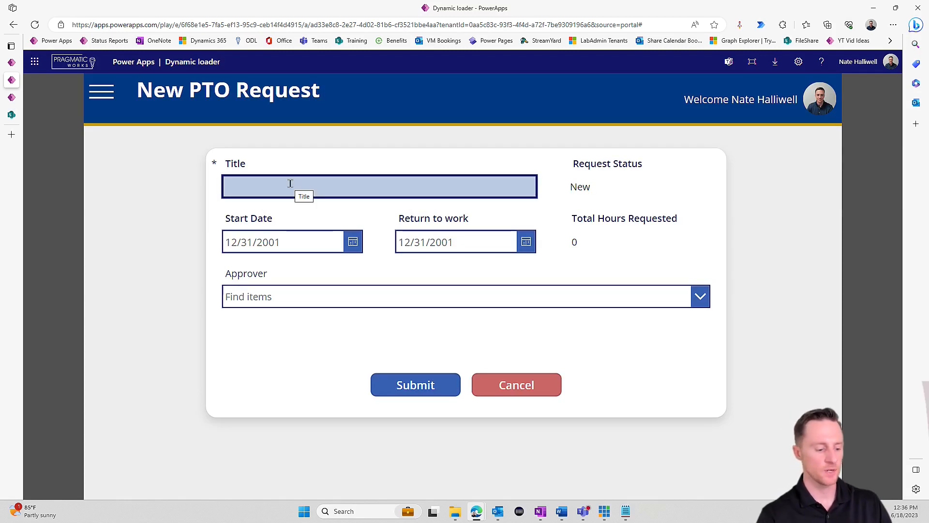
{"action": "type", "text": "Nate needs a vacation"}
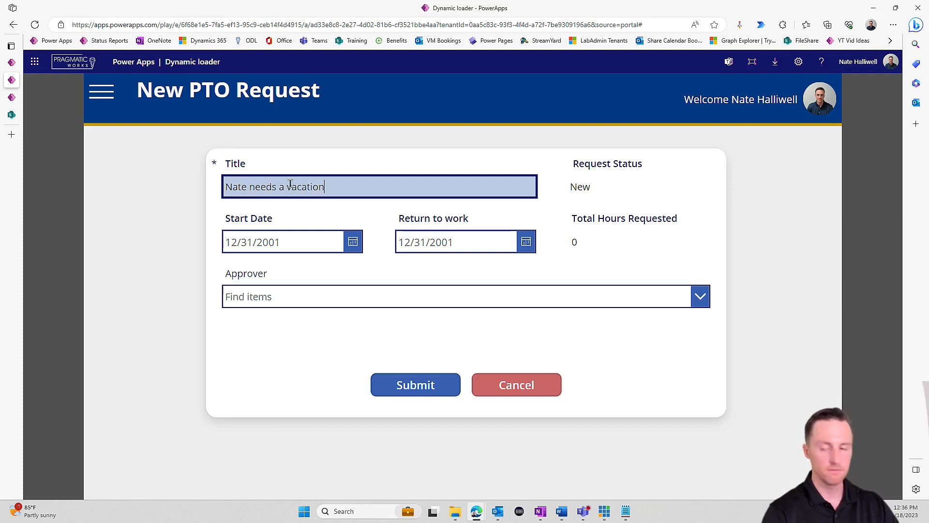
{"action": "left_click", "coordinate": [353, 241]}
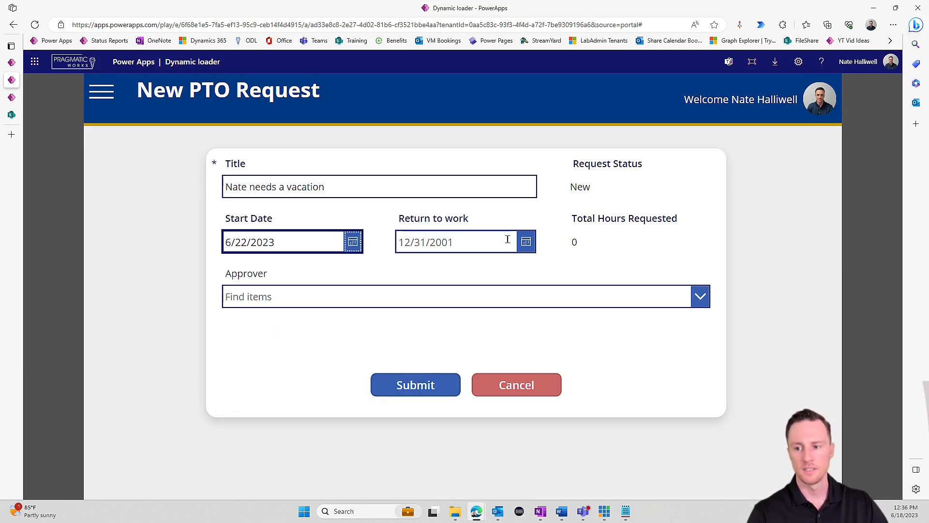
{"action": "left_click", "coordinate": [525, 241]}
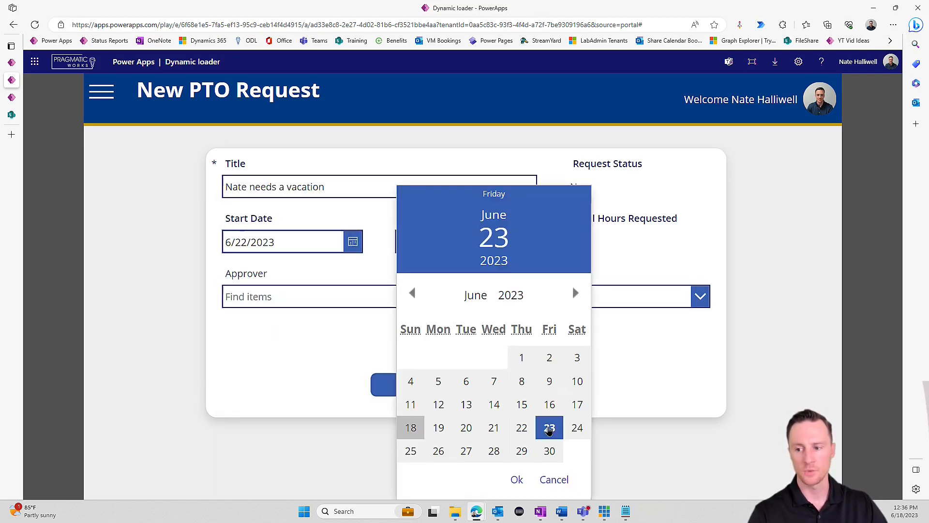
{"action": "left_click", "coordinate": [517, 478]}
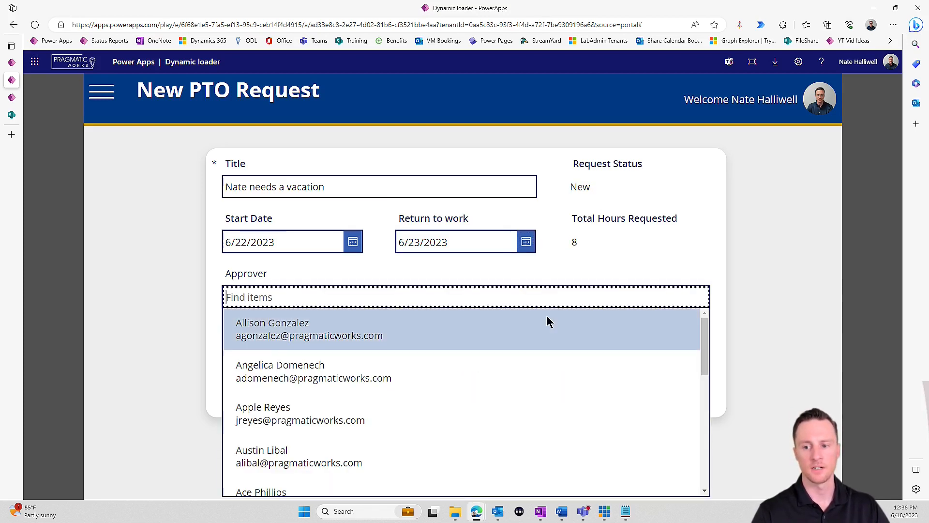
{"action": "type", "text": "nate"}
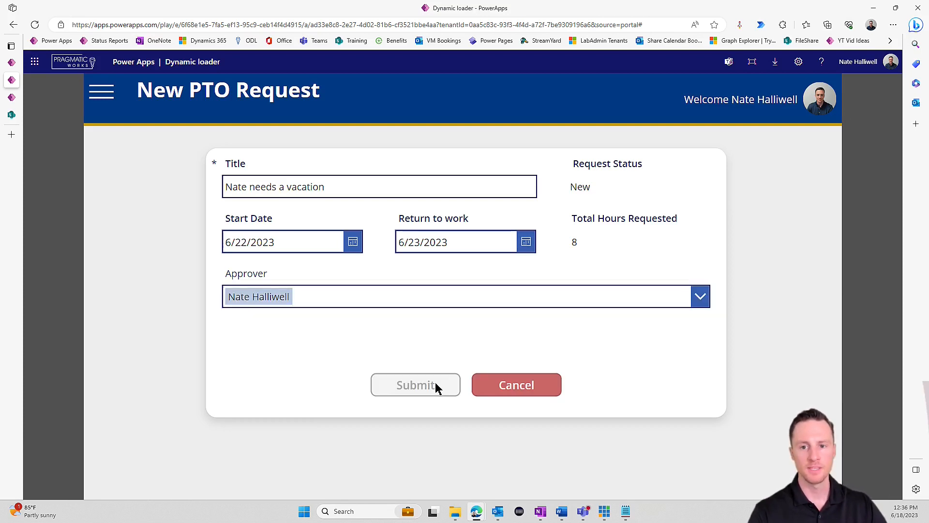
{"action": "left_click", "coordinate": [414, 384]}
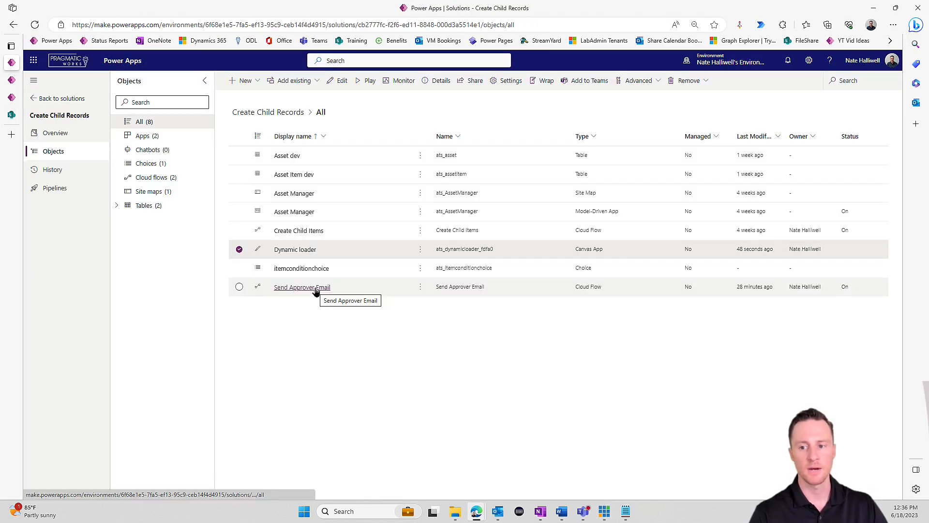
Edit the Send Approver Email flow and show the Send an email (V2) body as HTML.
{"action": "left_click", "coordinate": [302, 287]}
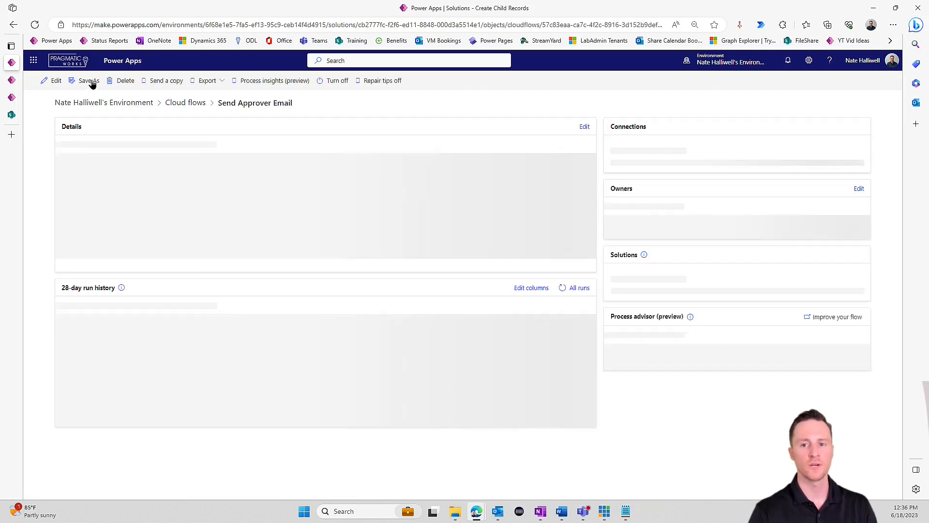
{"action": "left_click", "coordinate": [56, 80]}
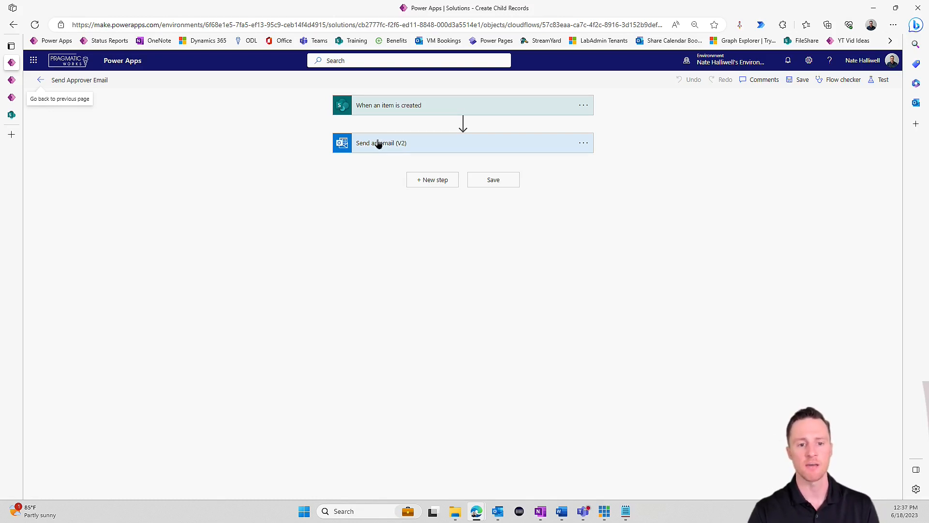
{"action": "left_click", "coordinate": [380, 143]}
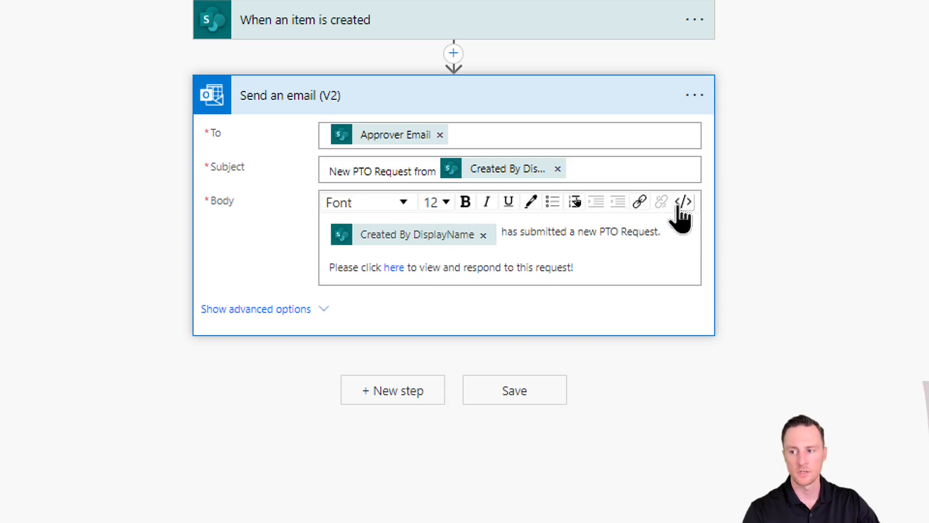
{"action": "left_click", "coordinate": [683, 201]}
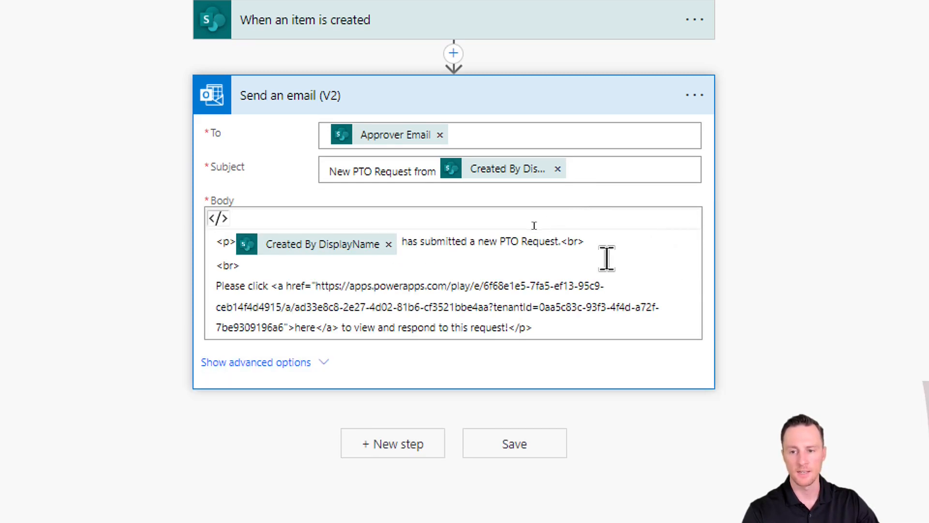
{"action": "mouse_move", "coordinate": [293, 279]}
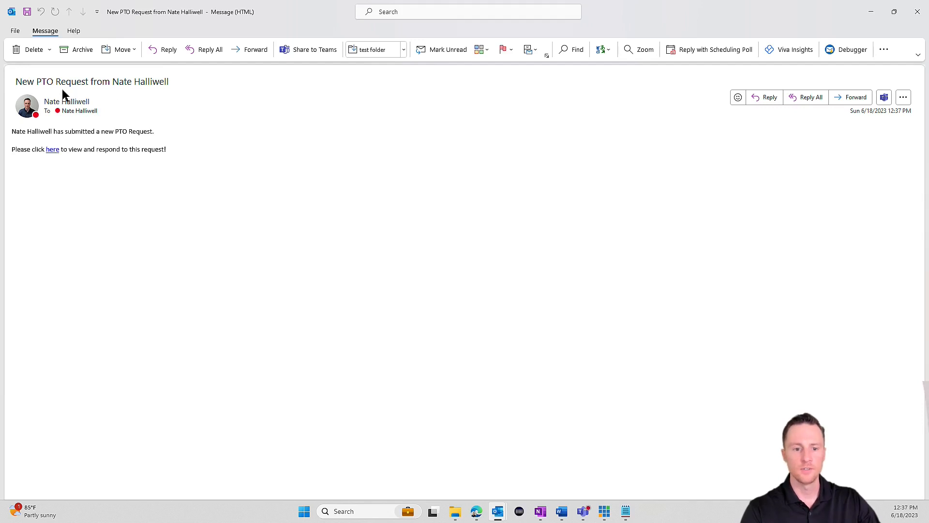
{"action": "mouse_move", "coordinate": [58, 129]}
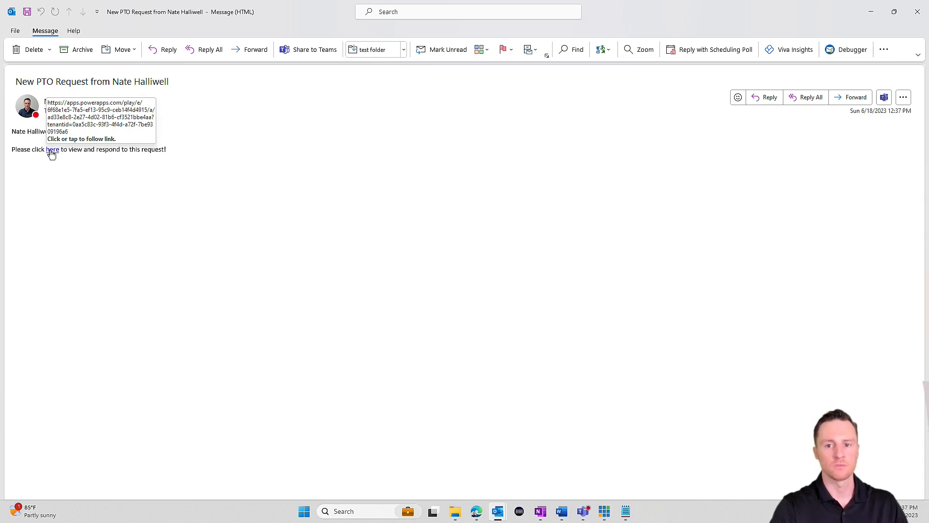
Follow the 'here' link in the New PTO Request email.
{"action": "left_click", "coordinate": [52, 149]}
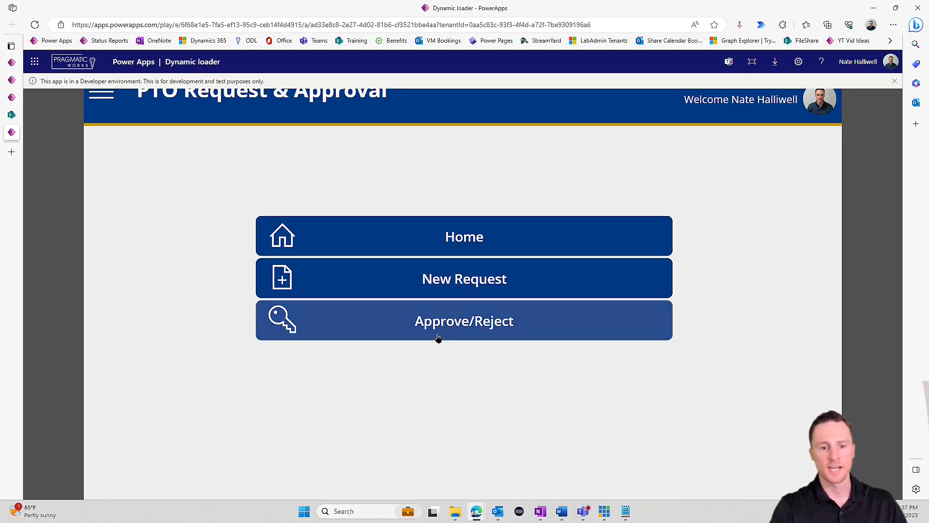
Open Approve/Reject and select the 'Nate needs a vacation' request in the inbox.
{"action": "left_click", "coordinate": [464, 321]}
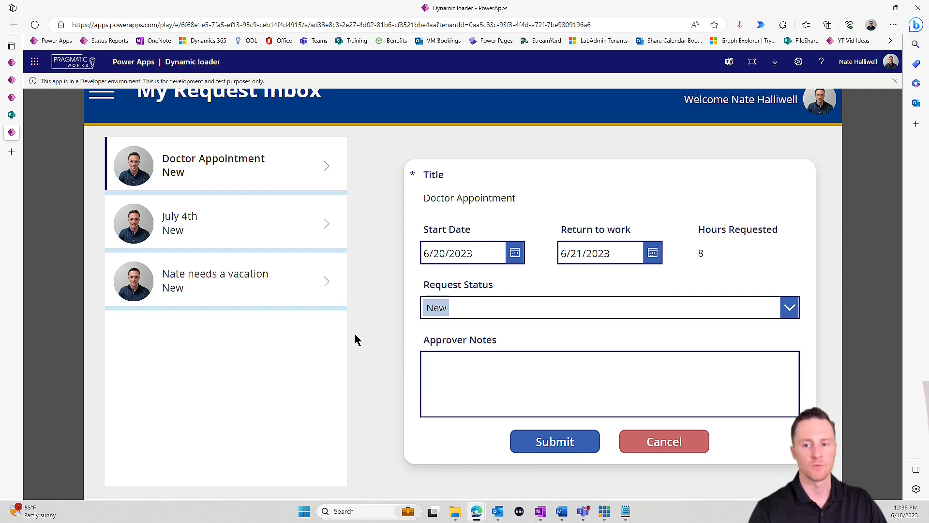
{"action": "left_click", "coordinate": [225, 280]}
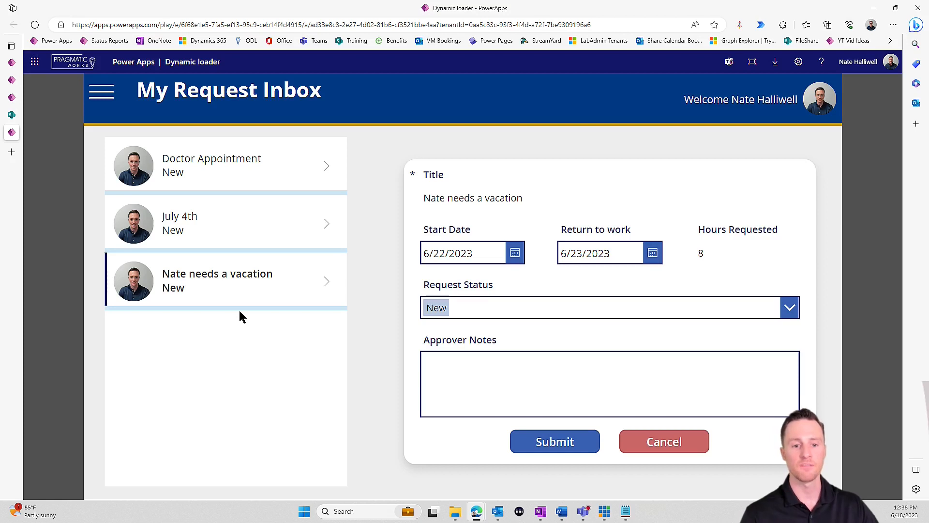
{"action": "mouse_move", "coordinate": [388, 368]}
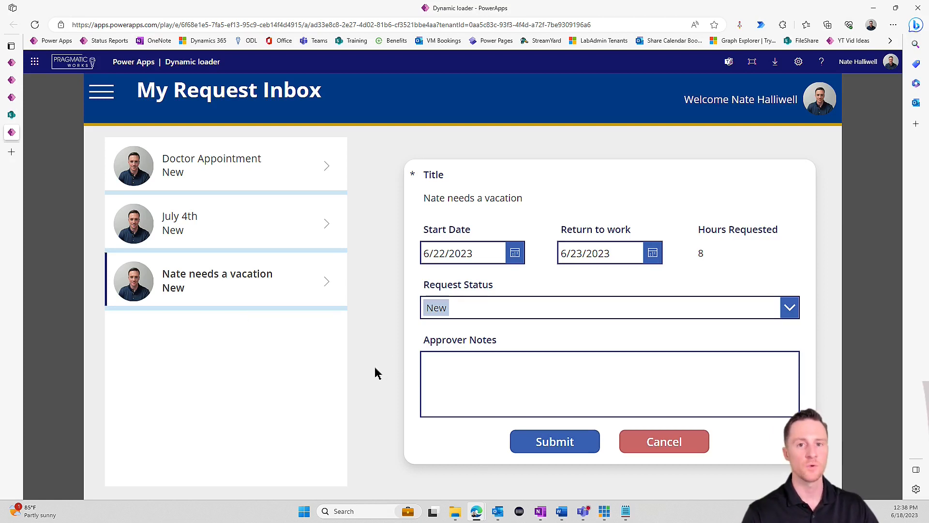
{"action": "mouse_move", "coordinate": [412, 377]}
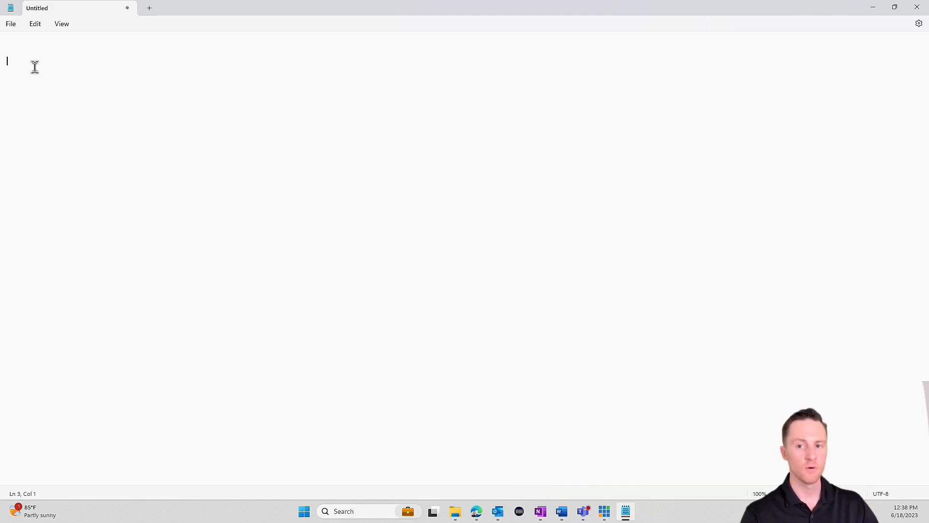
{"action": "type", "text": "www."}
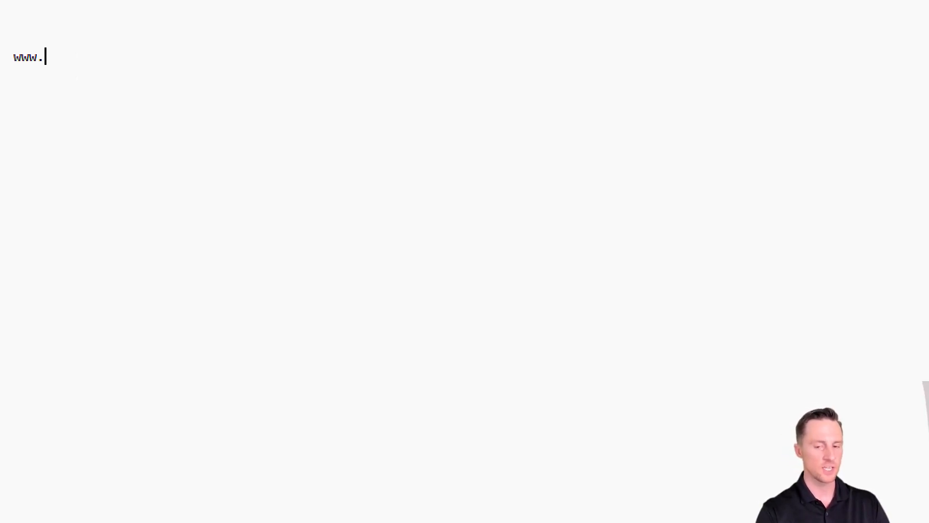
{"action": "type", "text": "myapp.com?"}
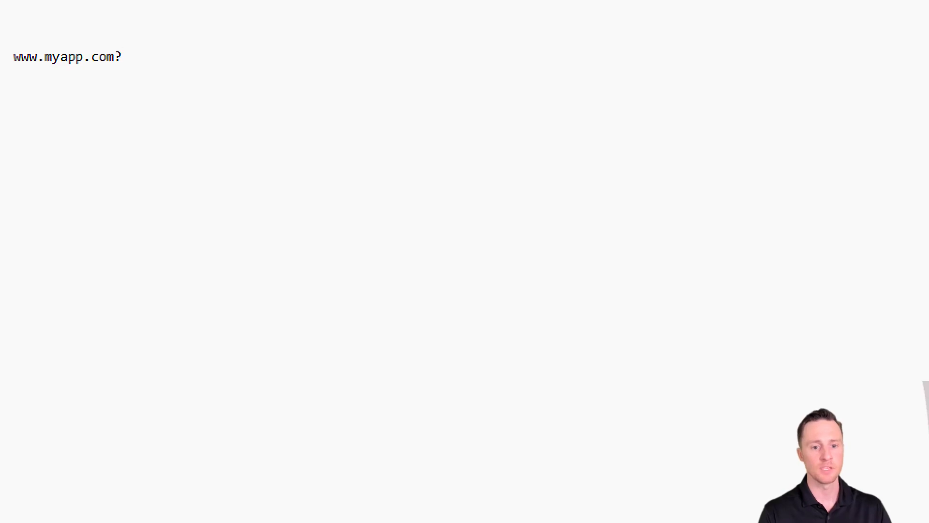
{"action": "type", "text": "approval=1&itemid="}
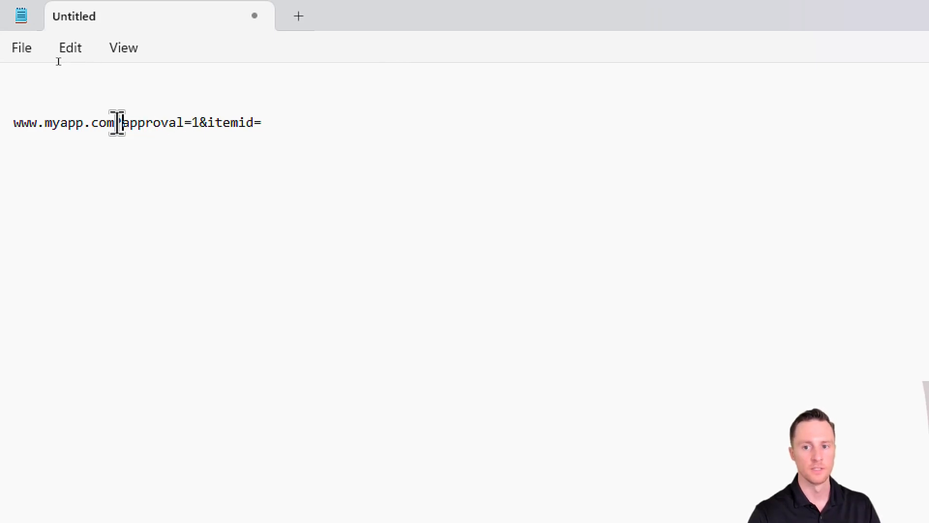
{"action": "left_click_drag", "start_coordinate": [114, 122], "coordinate": [261, 123]}
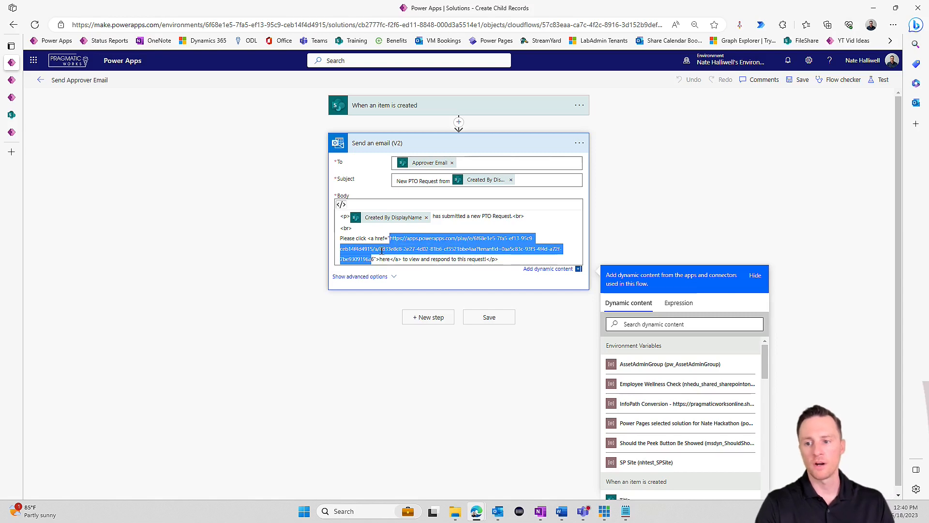
Append ?approval=1&itemid= to the end of the href URL in the email body.
{"action": "left_click", "coordinate": [425, 254]}
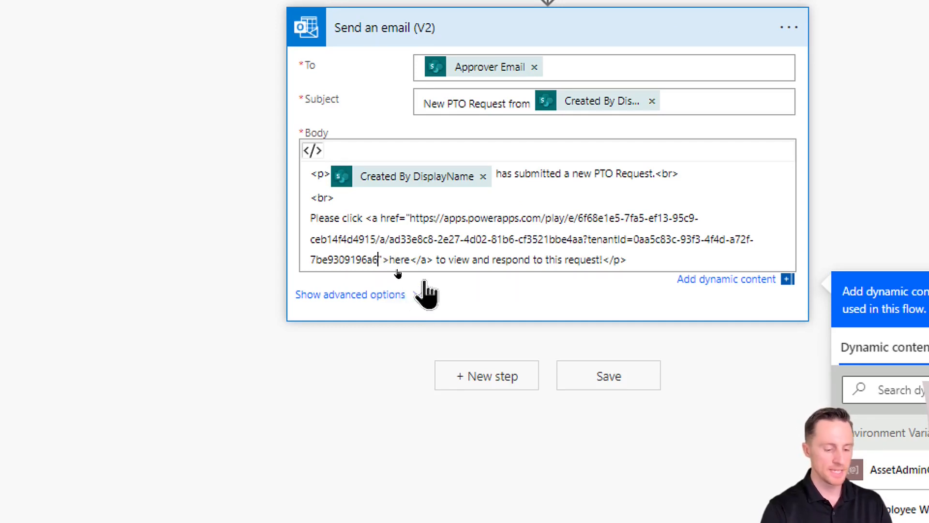
{"action": "type", "text": "?approval=1&itemid="}
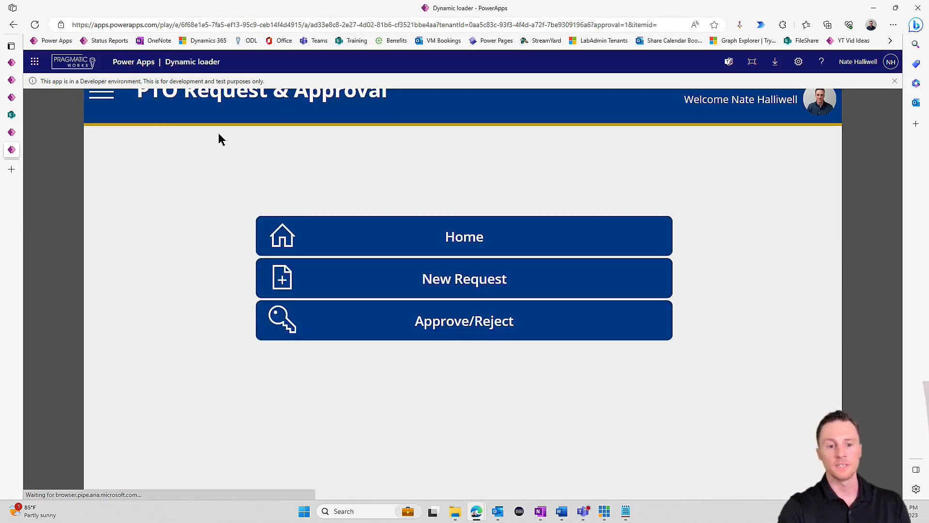
{"action": "mouse_move", "coordinate": [280, 116]}
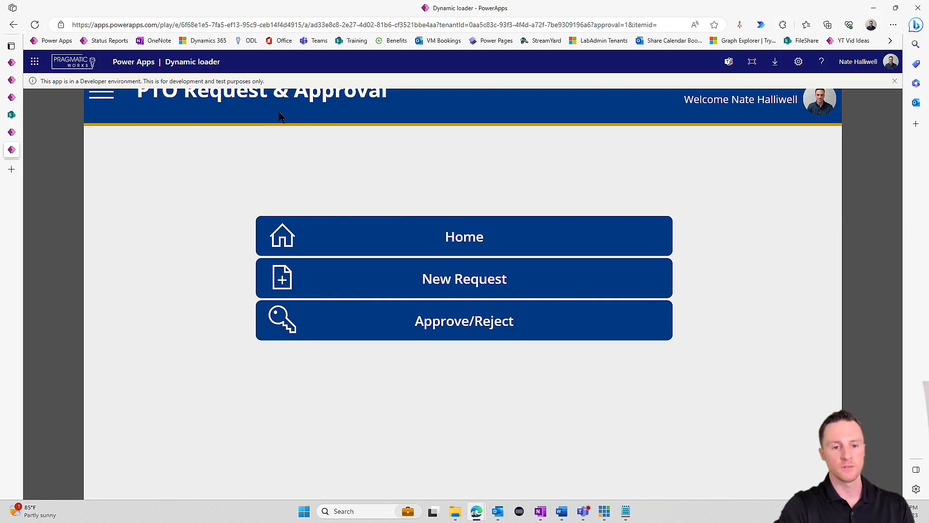
{"action": "mouse_move", "coordinate": [248, 126]}
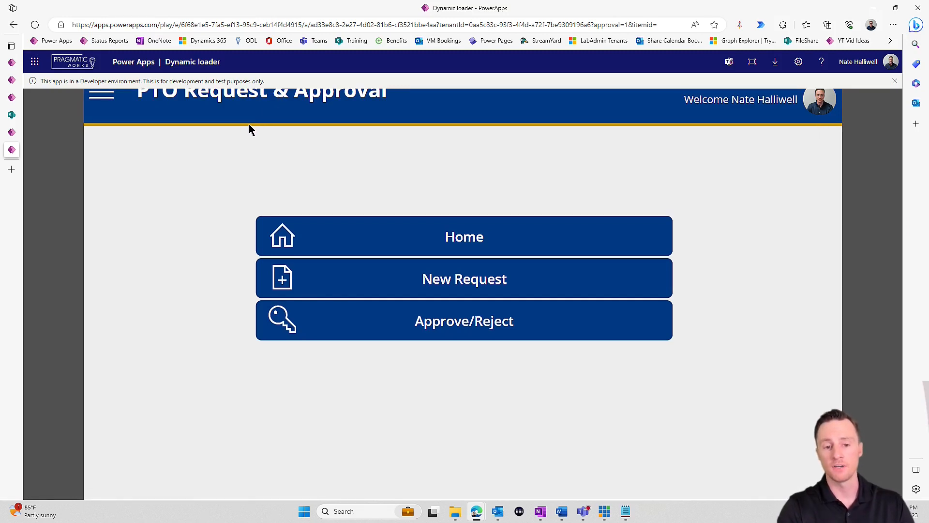
{"action": "mouse_move", "coordinate": [231, 220]}
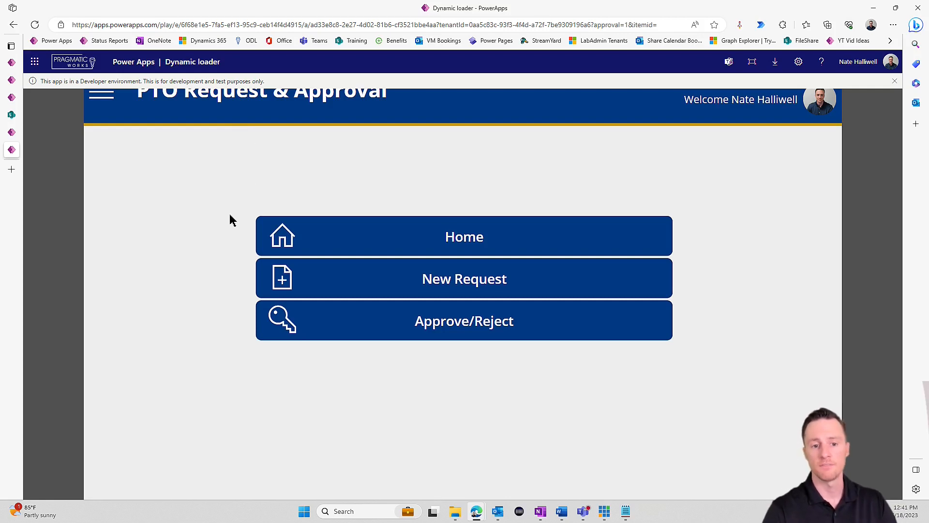
{"action": "mouse_move", "coordinate": [212, 233]}
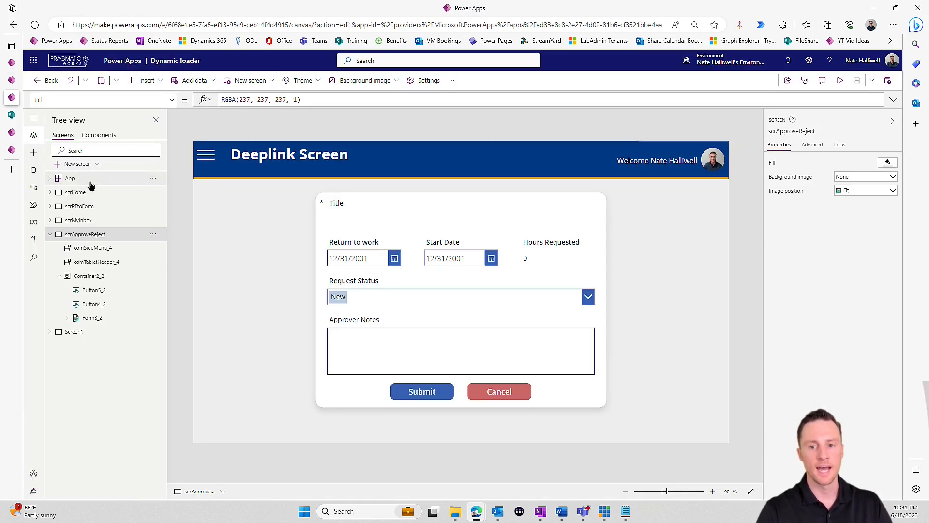
Select App's StartScreen property and begin an If formula on Param("approval").
{"action": "left_click", "coordinate": [69, 178]}
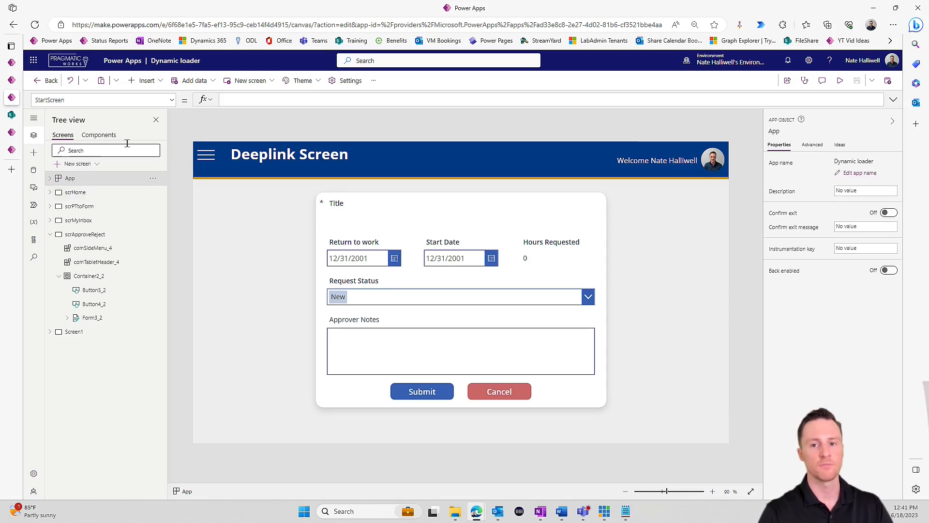
{"action": "left_click", "coordinate": [100, 100]}
{"action": "type", "text": "OnStart"}
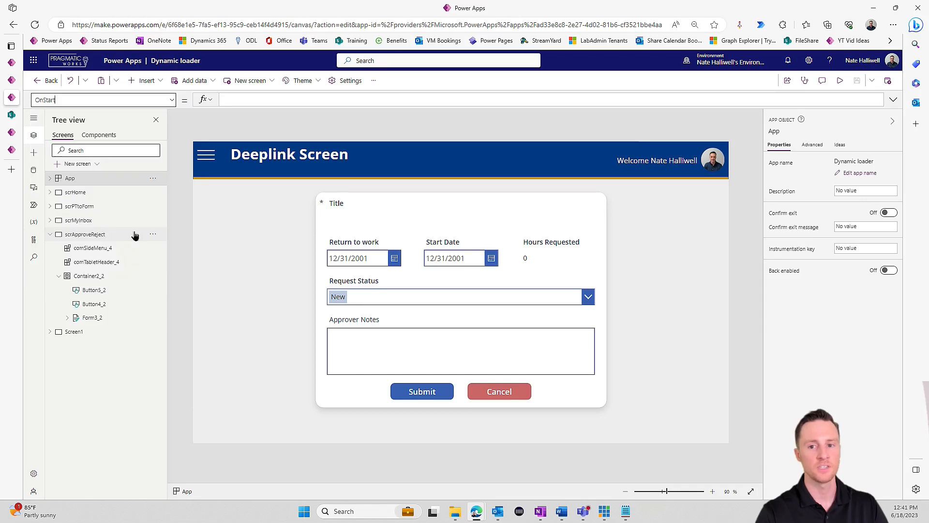
{"action": "mouse_move", "coordinate": [126, 223]}
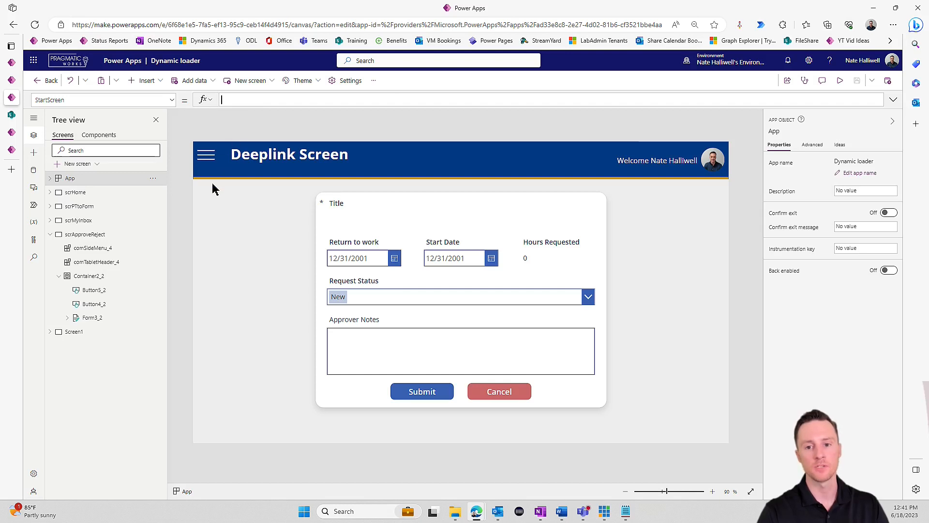
{"action": "mouse_move", "coordinate": [225, 137]}
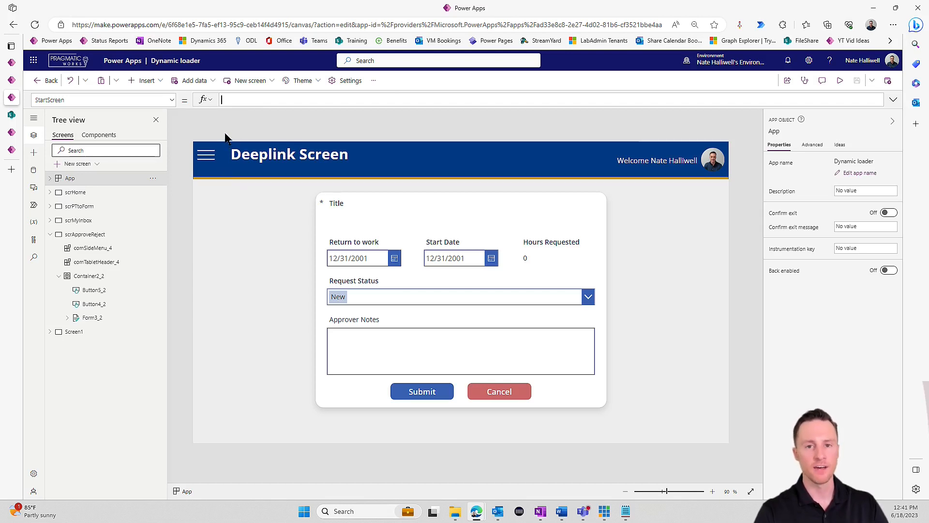
{"action": "mouse_move", "coordinate": [182, 166]}
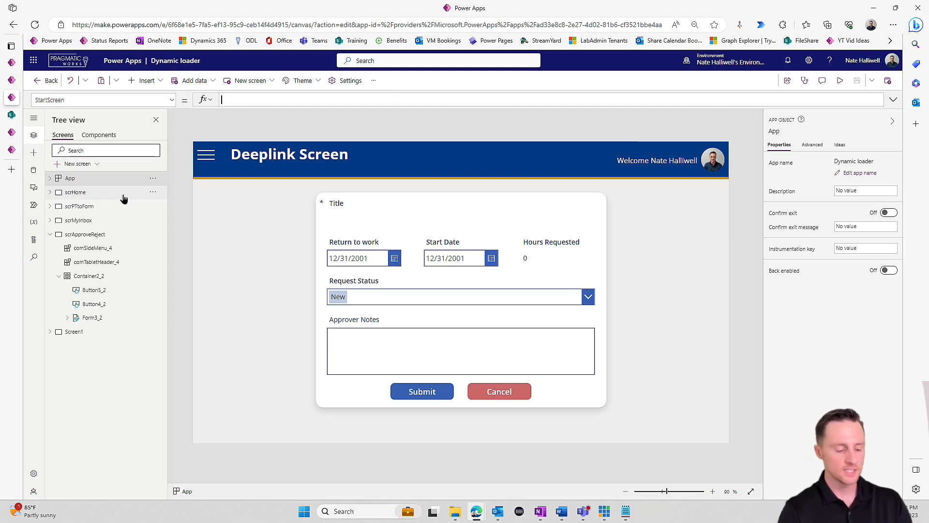
{"action": "type", "text": "If("}
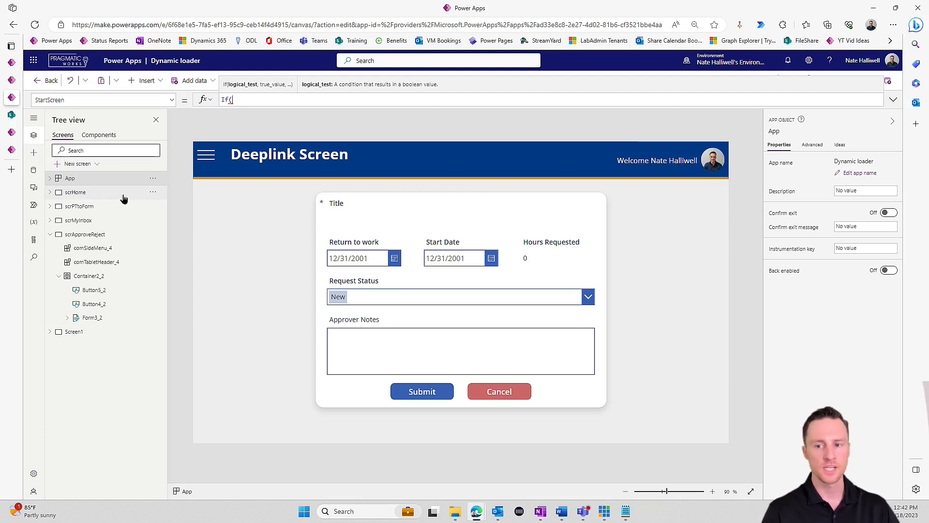
{"action": "type", "text": "Param("}
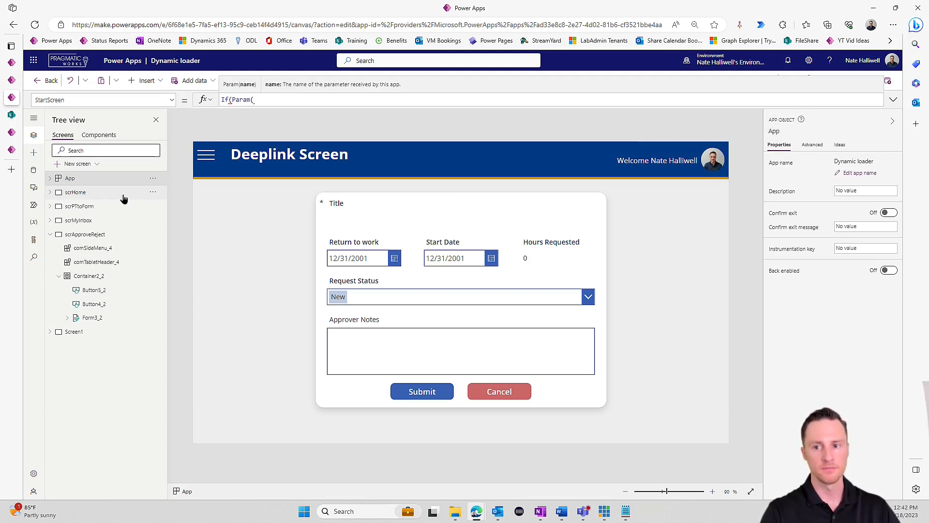
{"action": "type", "text": "\"approval\"),"}
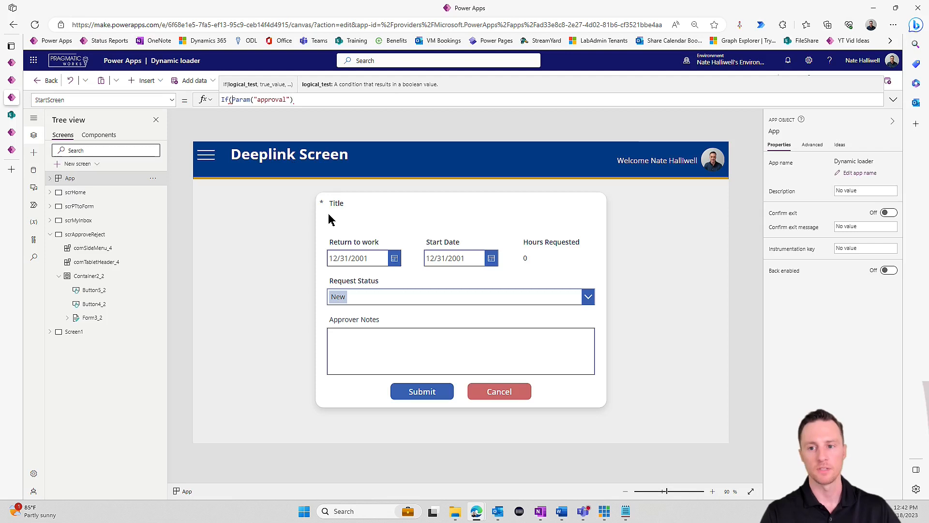
{"action": "mouse_move", "coordinate": [338, 232]}
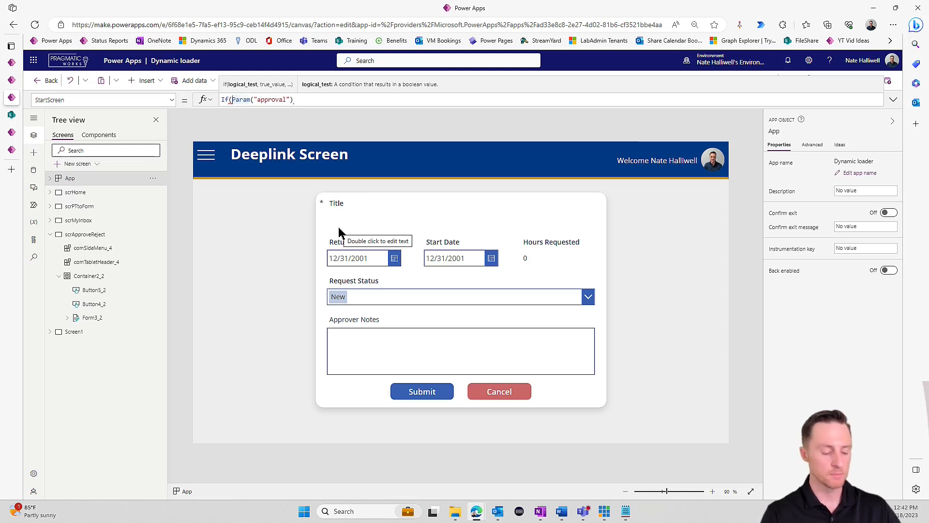
Complete the formula with IsBlank, routing to scrHome otherwise scrApproveReject.
{"action": "type", "text": "IsBlank"}
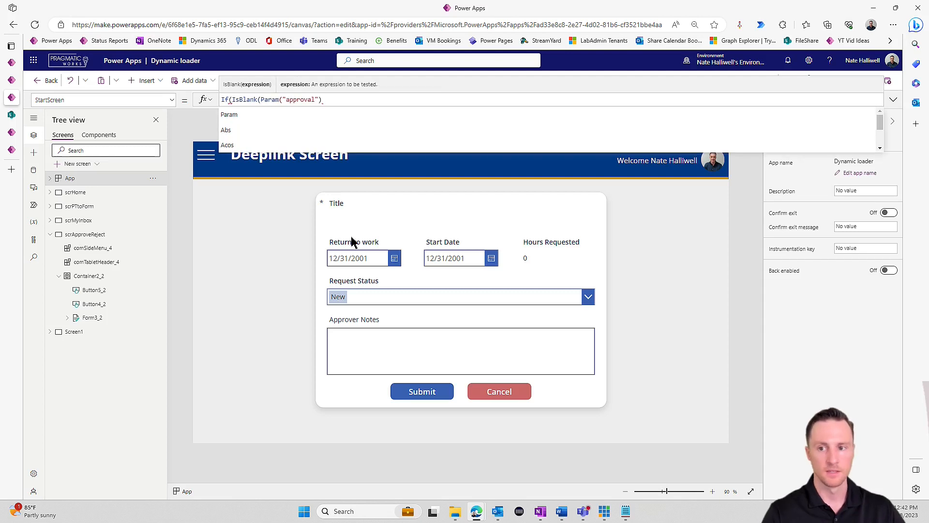
{"action": "left_click", "coordinate": [358, 123]}
{"action": "type", "text": ")"}
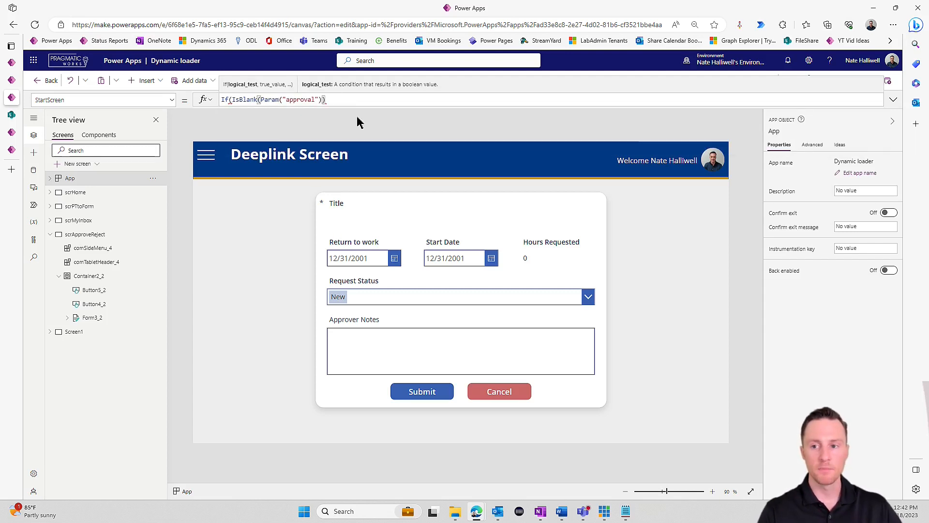
{"action": "type", "text": ","}
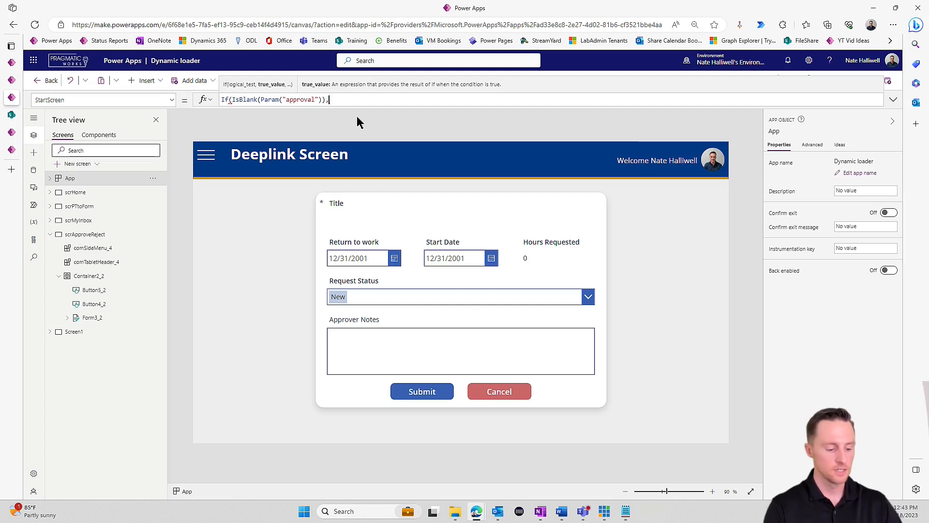
{"action": "type", "text": ",scr"}
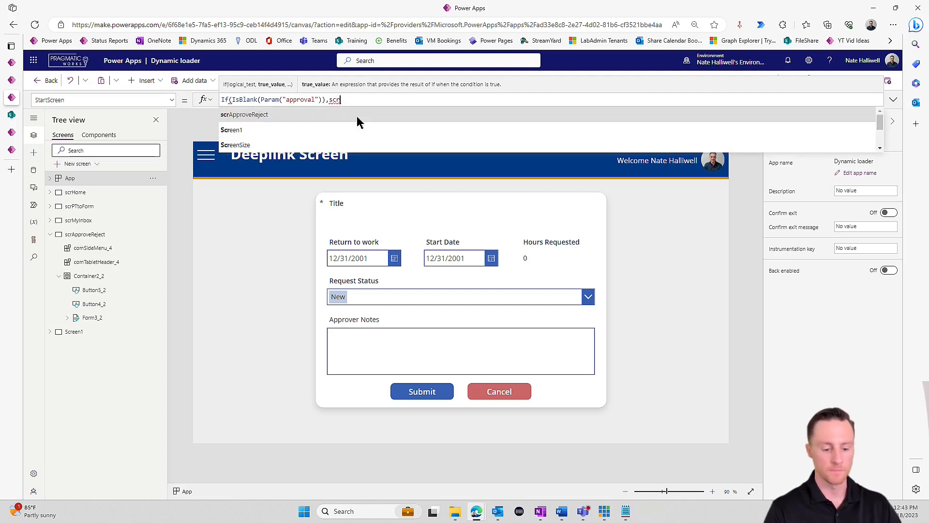
{"action": "type", "text": "h"}
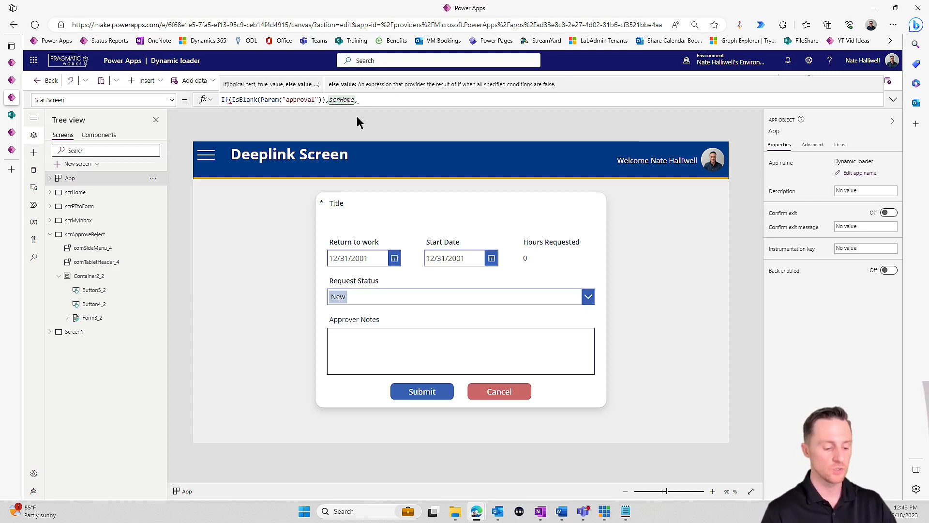
{"action": "type", "text": "scr"}
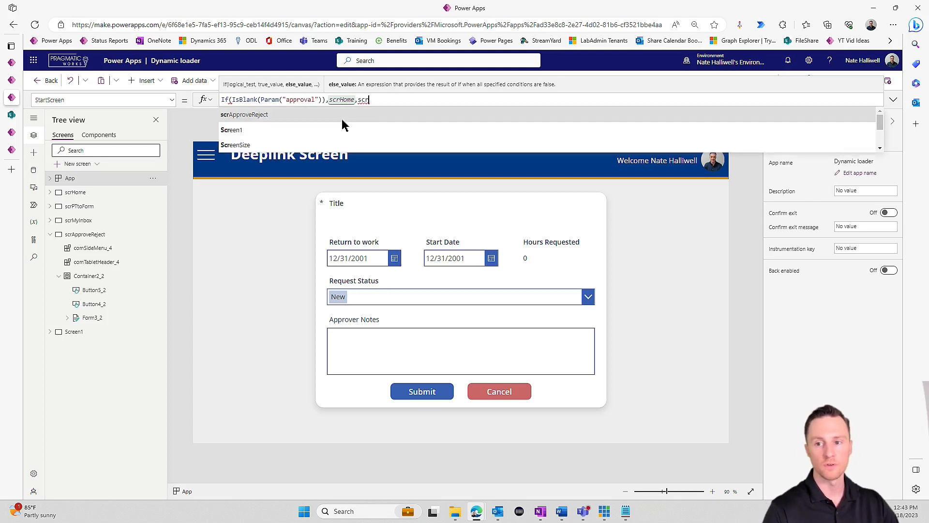
{"action": "left_click", "coordinate": [244, 115]}
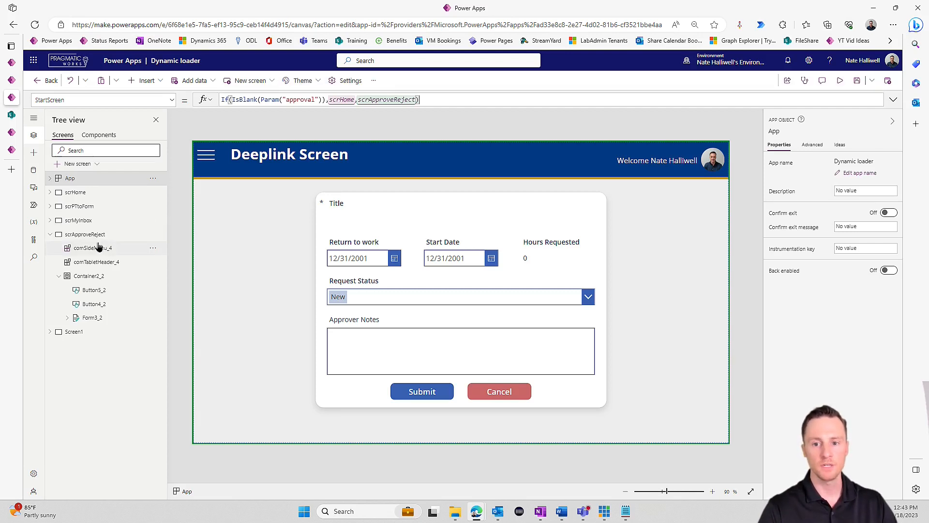
{"action": "left_click", "coordinate": [84, 234]}
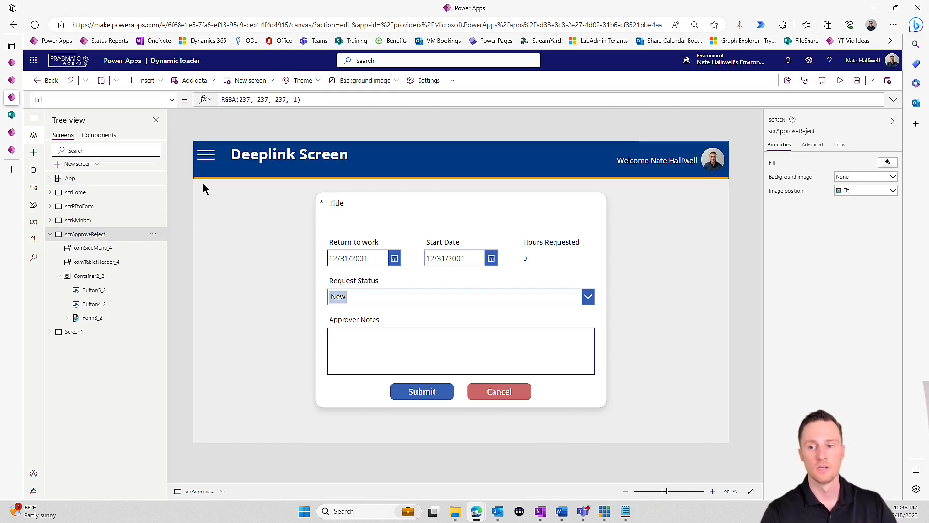
{"action": "mouse_move", "coordinate": [336, 204]}
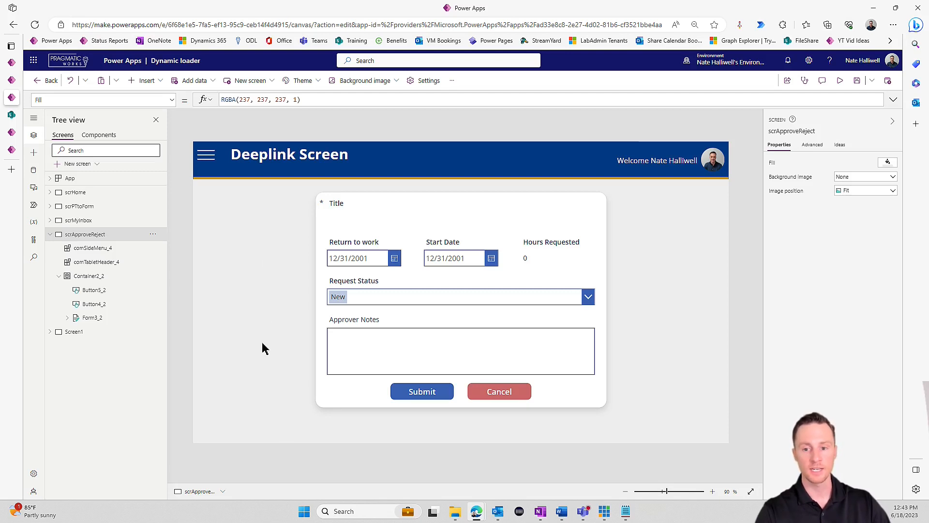
{"action": "mouse_move", "coordinate": [266, 259]}
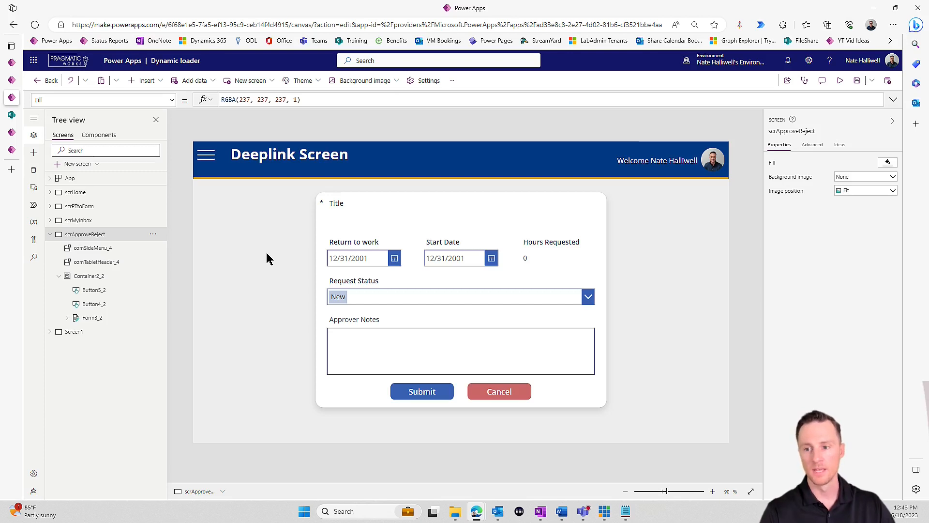
{"action": "mouse_move", "coordinate": [201, 312]}
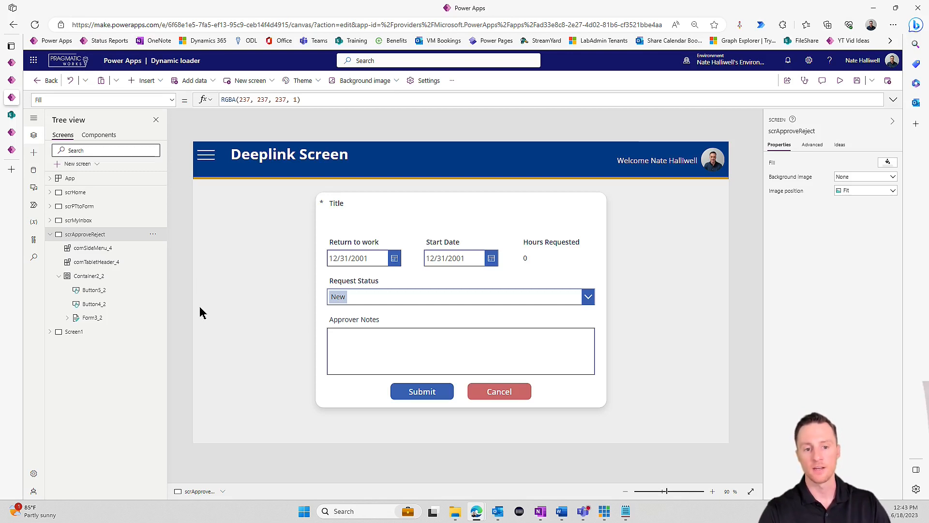
{"action": "mouse_move", "coordinate": [238, 294]}
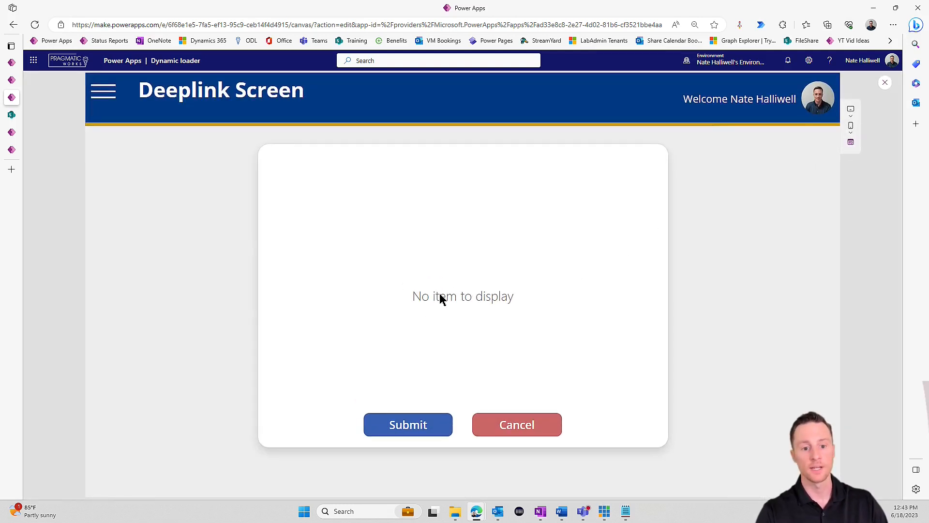
{"action": "mouse_move", "coordinate": [719, 199]}
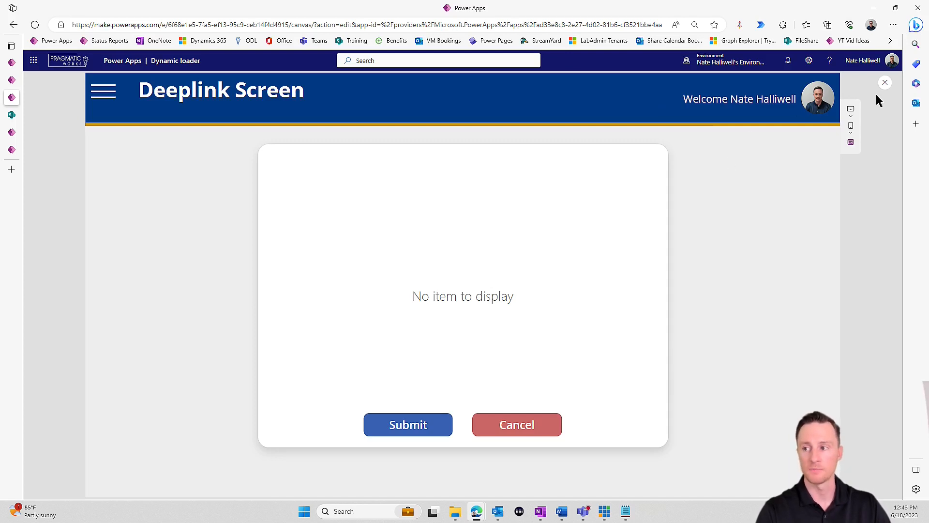
{"action": "left_click", "coordinate": [884, 82]}
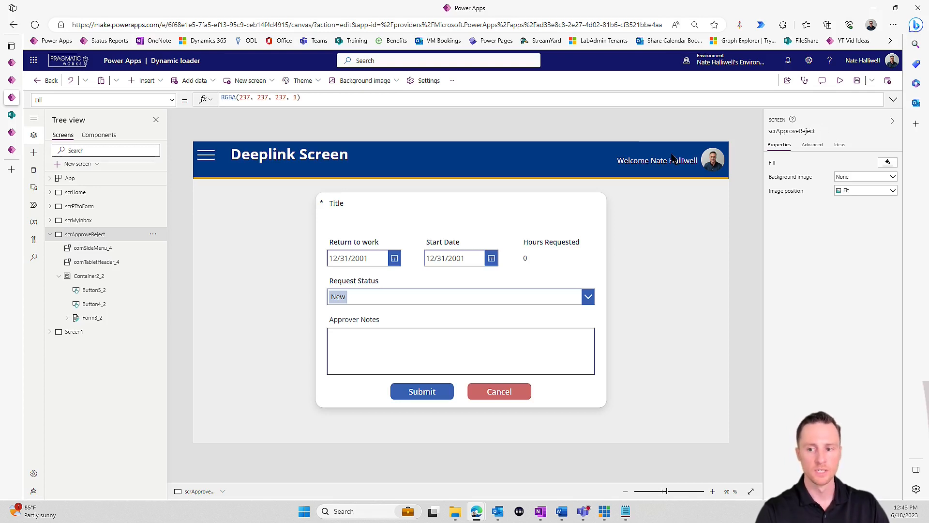
{"action": "mouse_move", "coordinate": [377, 251]}
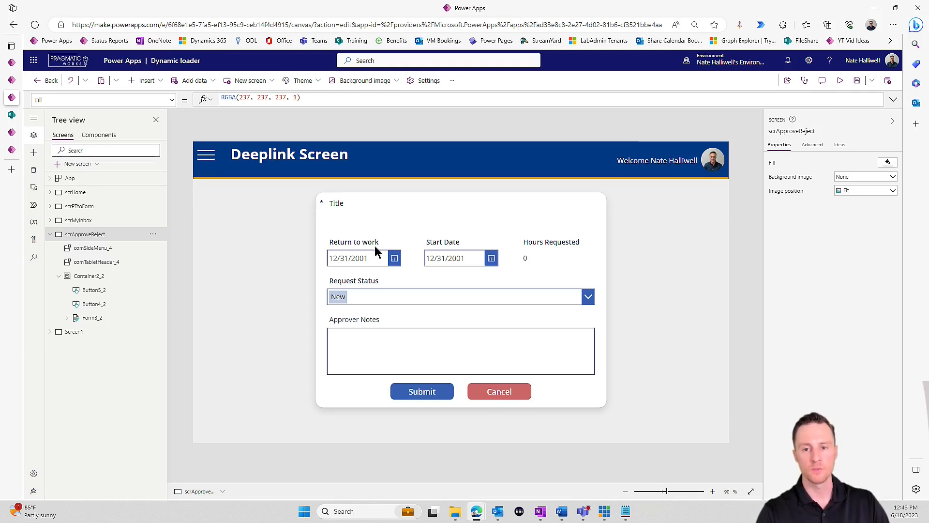
{"action": "left_click", "coordinate": [839, 80]}
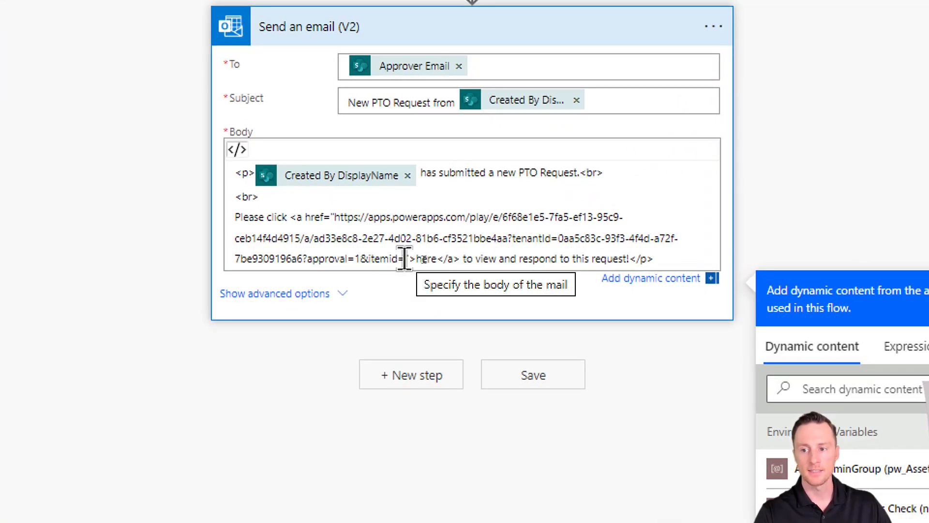
Insert the ID dynamic content after itemid= in the email link and save the flow.
{"action": "double_click", "coordinate": [382, 258]}
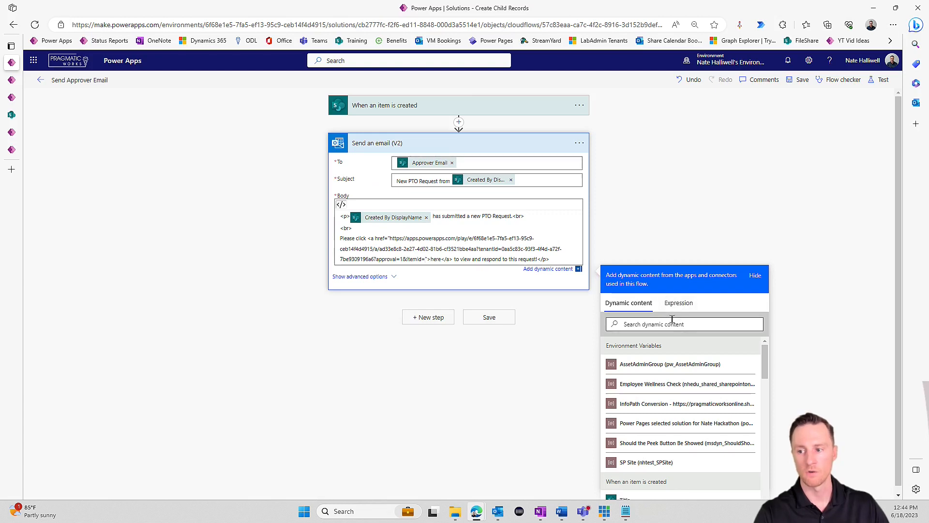
{"action": "type", "text": "id"}
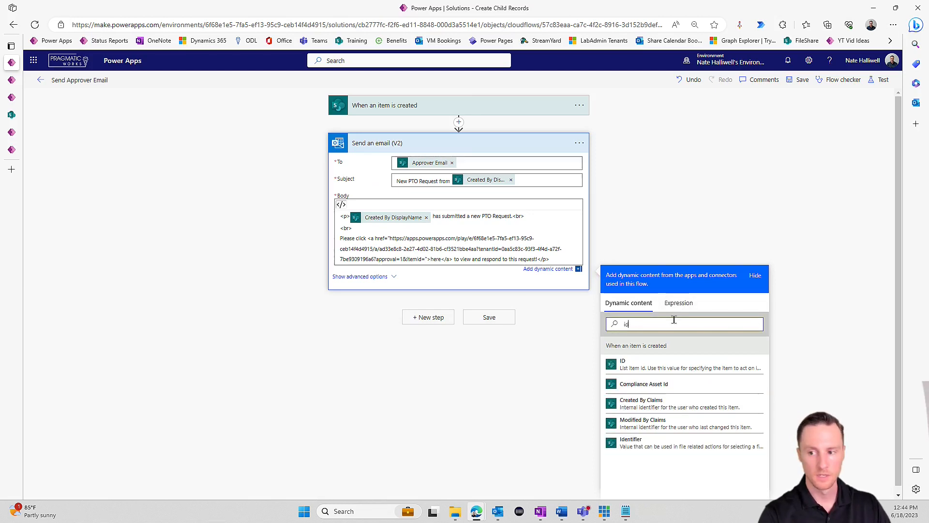
{"action": "left_click", "coordinate": [623, 364]}
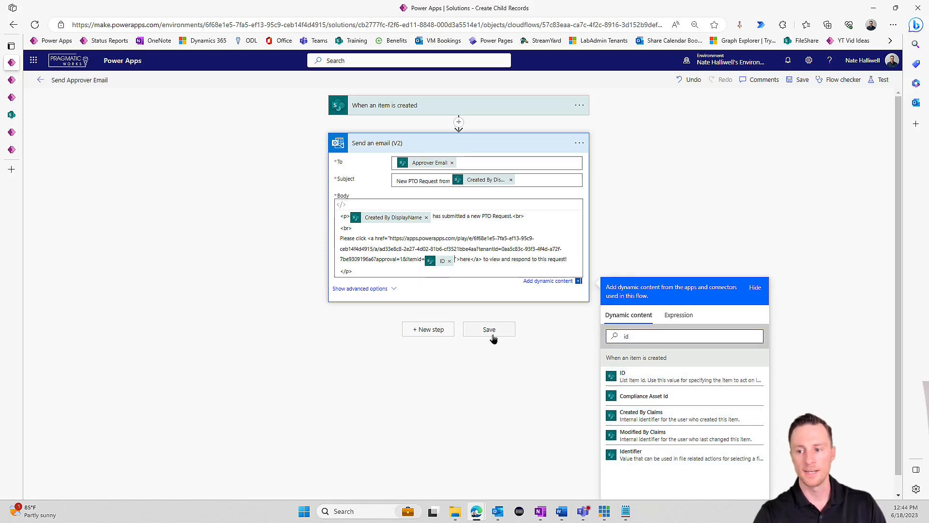
{"action": "left_click", "coordinate": [489, 329]}
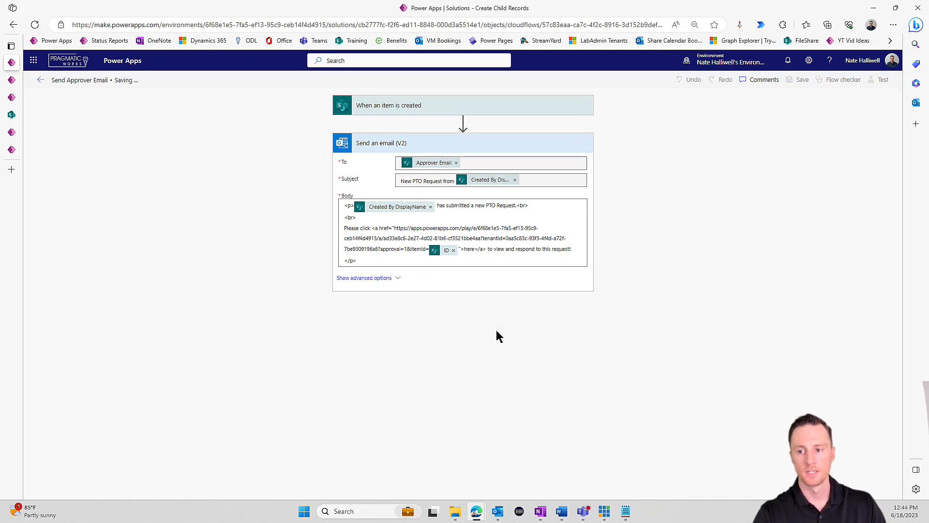
{"action": "mouse_move", "coordinate": [92, 111]}
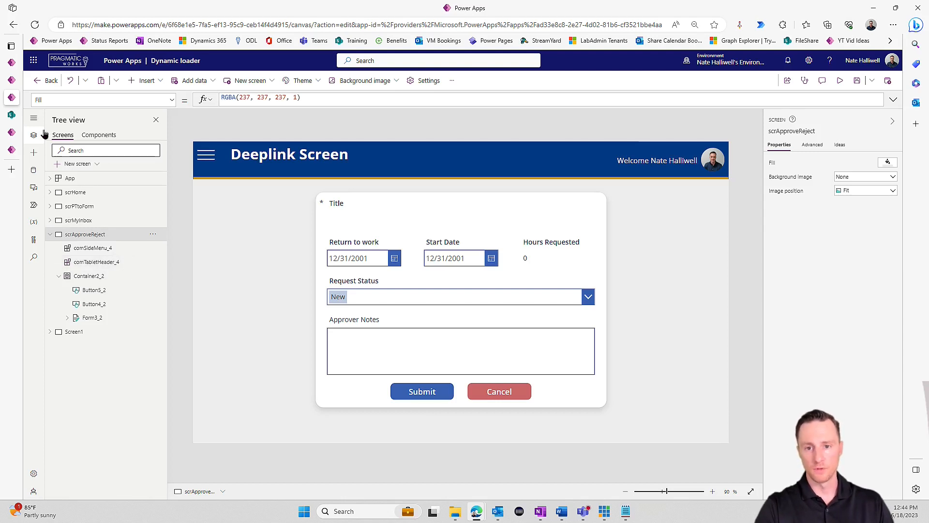
Review App's StartScreen formula and scrApproveReject, then open App's property list.
{"action": "left_click", "coordinate": [70, 178]}
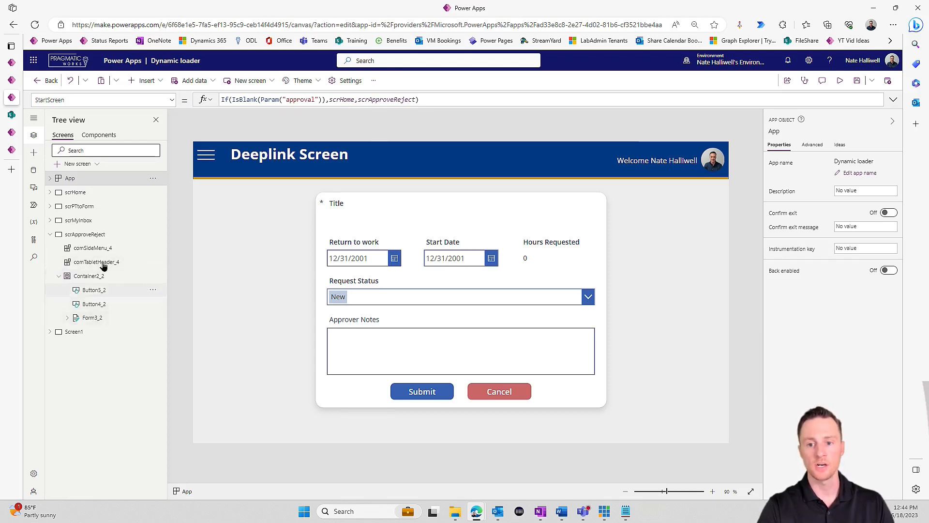
{"action": "left_click", "coordinate": [81, 234]}
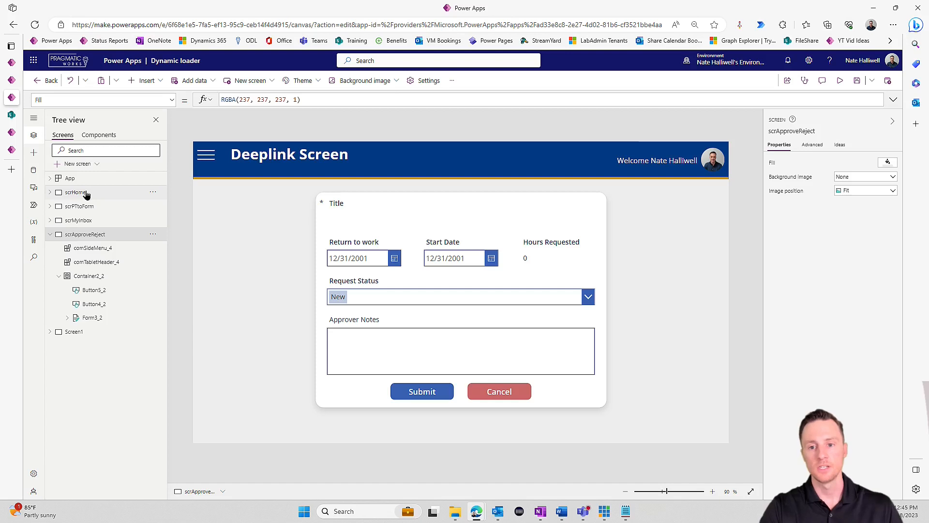
{"action": "left_click", "coordinate": [69, 178]}
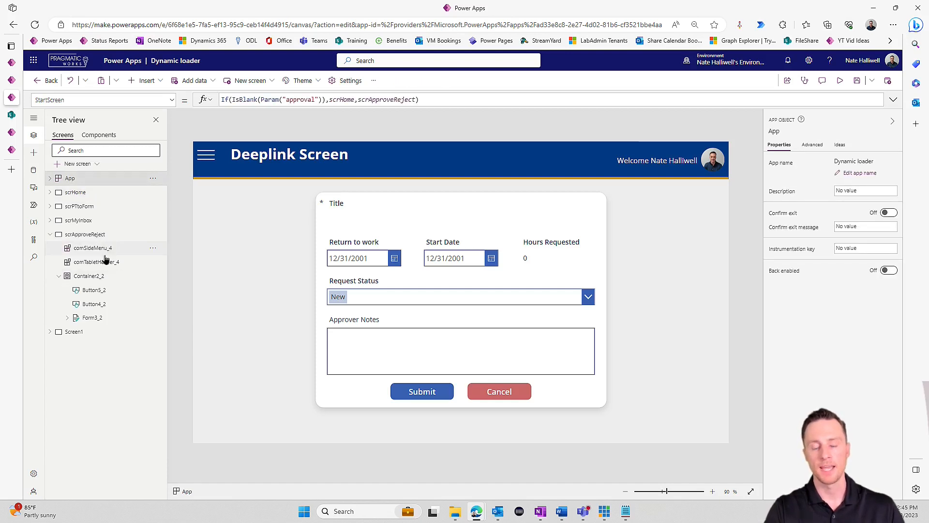
{"action": "left_click", "coordinate": [103, 100]}
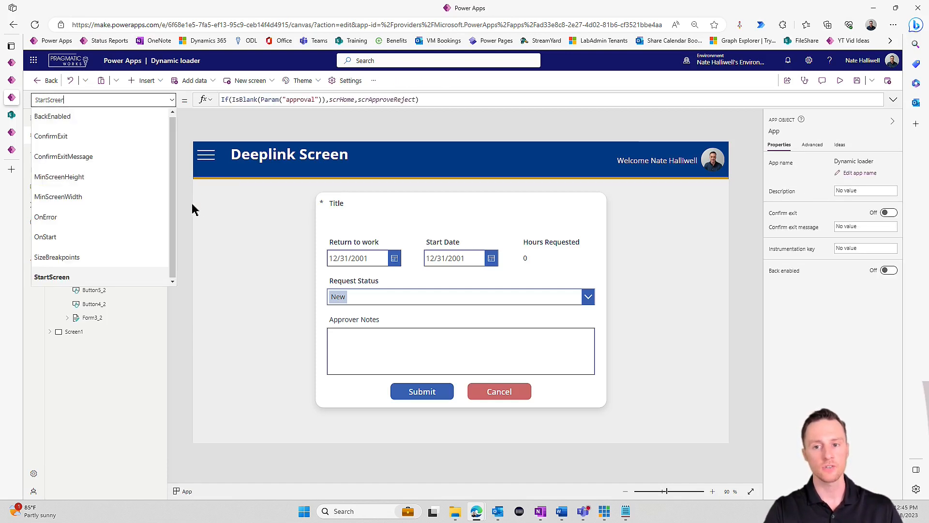
{"action": "mouse_move", "coordinate": [170, 233]}
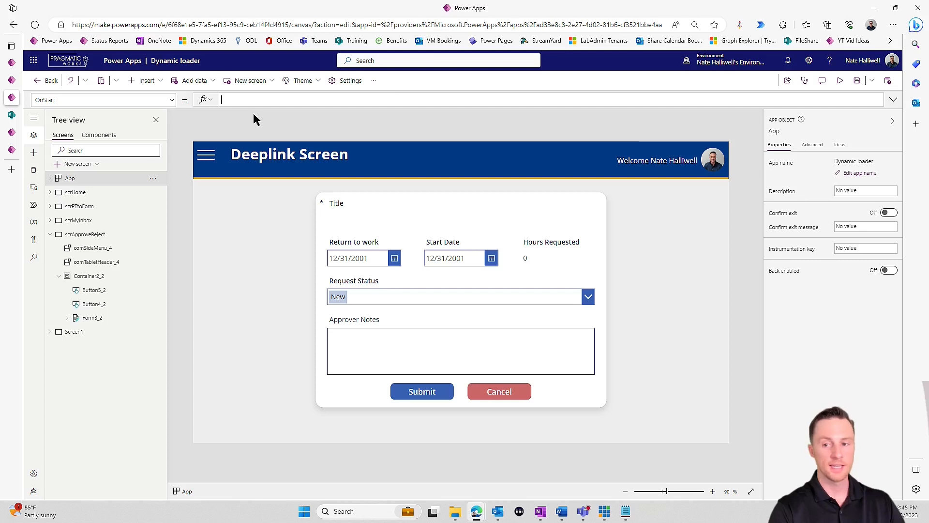
Begin OnStart with If(IsBlank(Param("itemid")), false, …).
{"action": "type", "text": "If("}
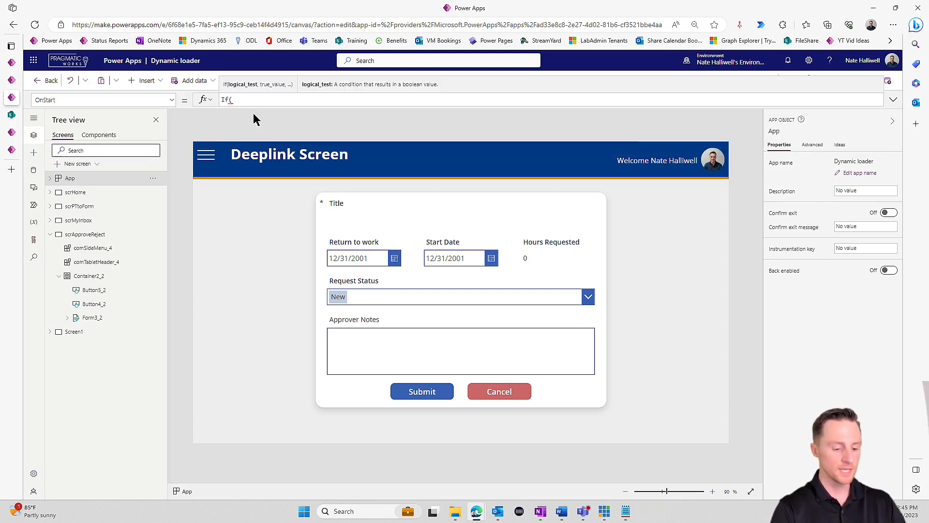
{"action": "type", "text": "IsBlank("}
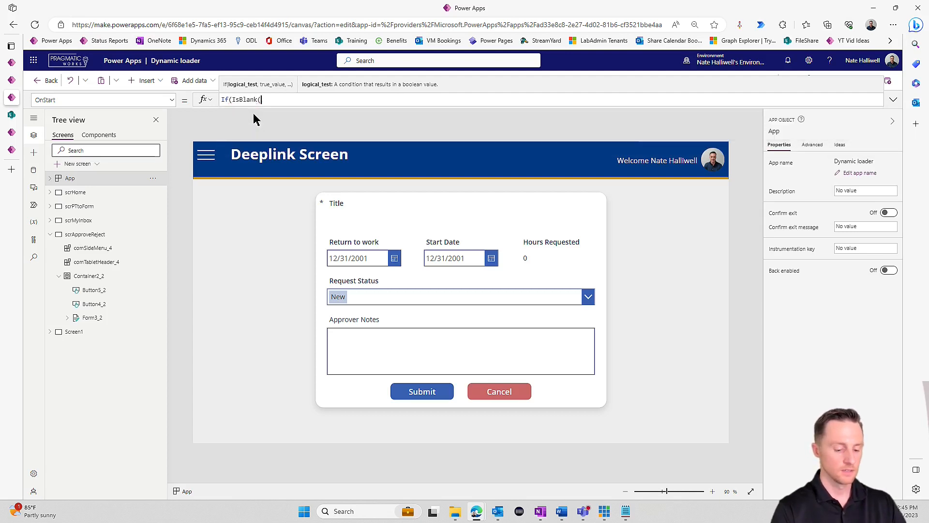
{"action": "type", "text": "Param("}
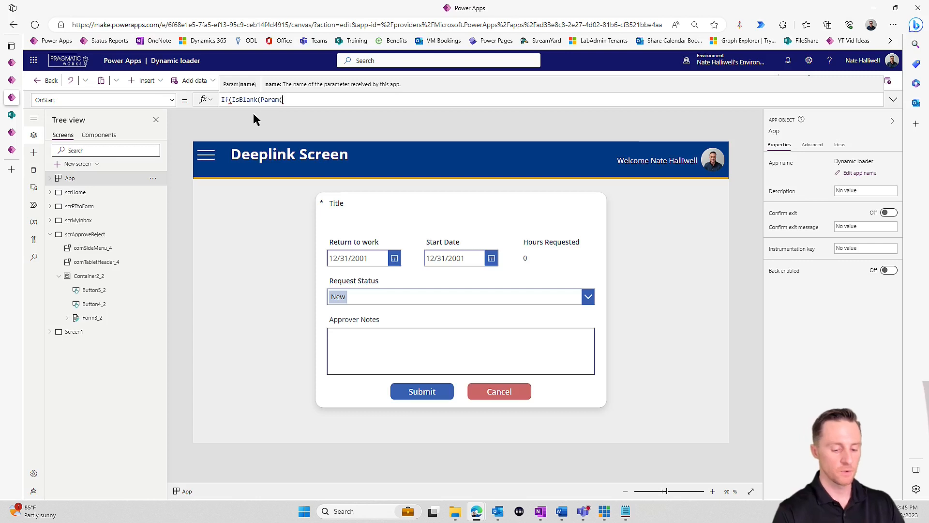
{"action": "type", "text": "\""}
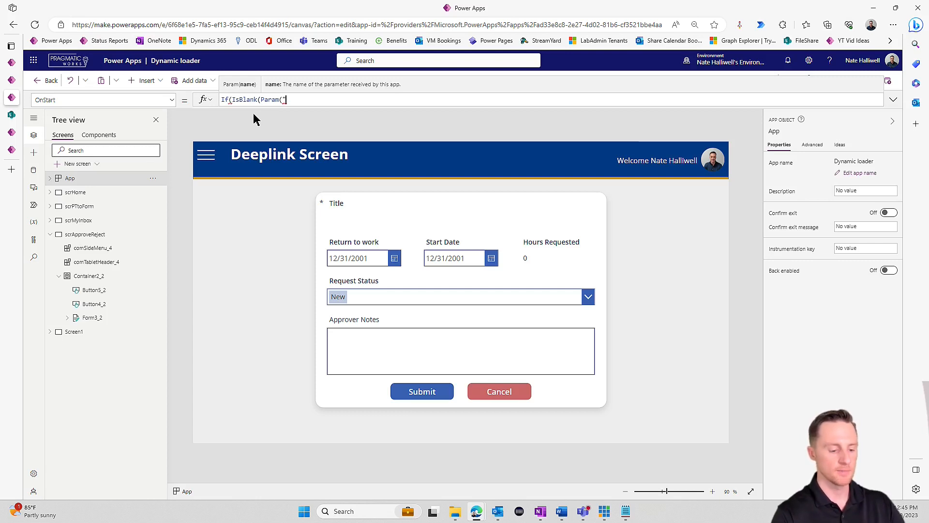
{"action": "type", "text": "itemid"}
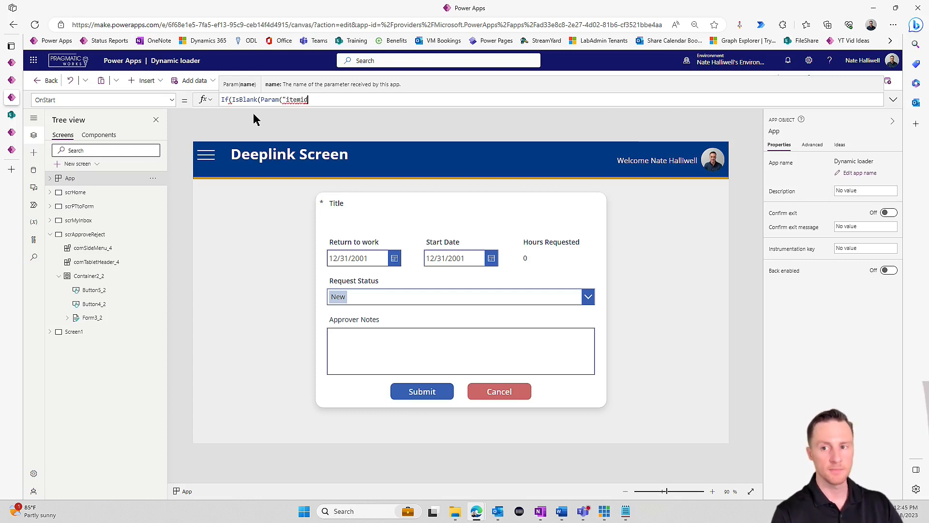
{"action": "type", "text": "\""}
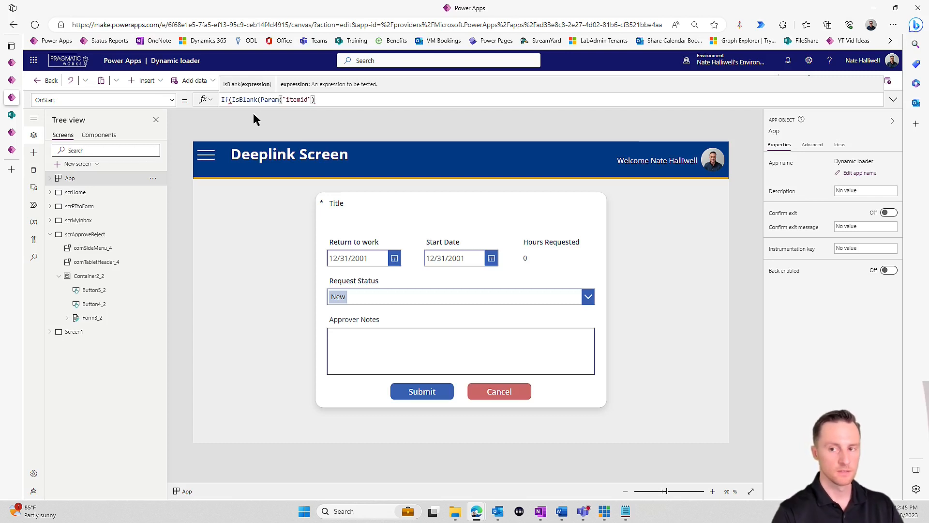
{"action": "type", "text": "),"}
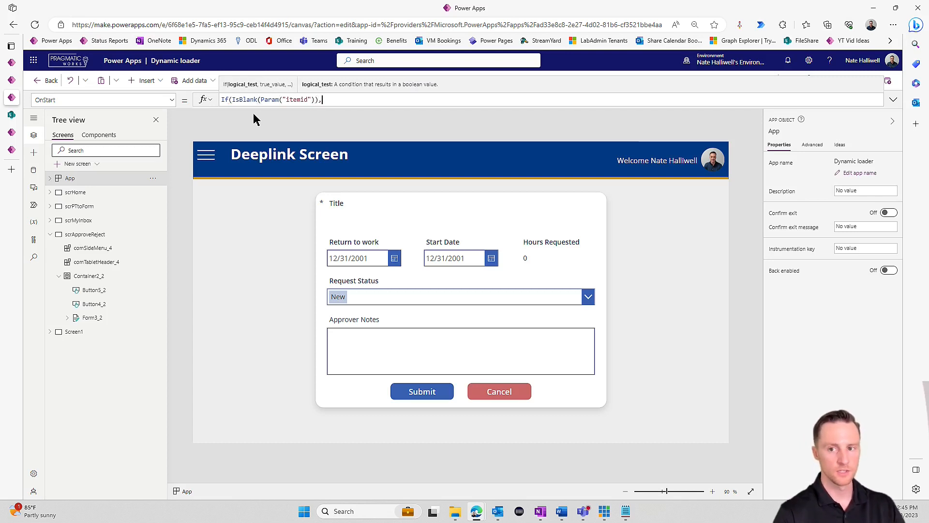
{"action": "type", "text": ",false"}
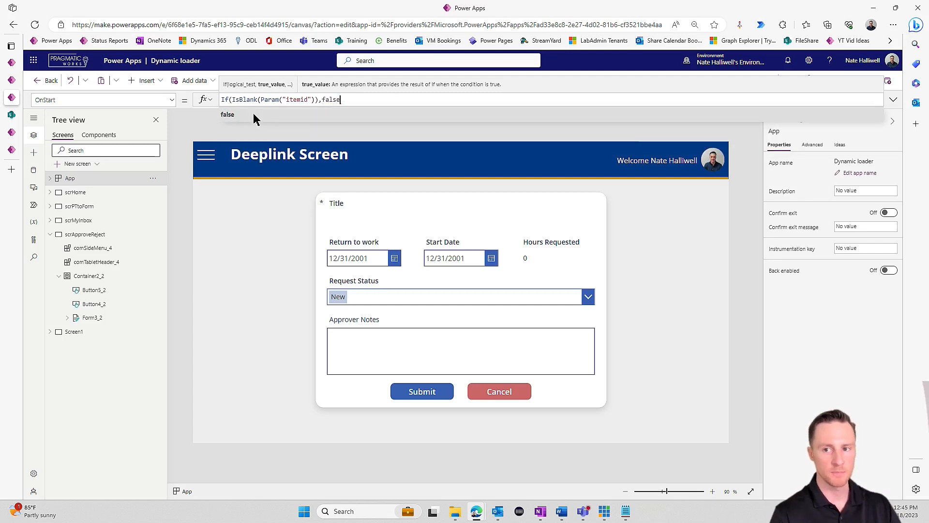
{"action": "type", "text": ","}
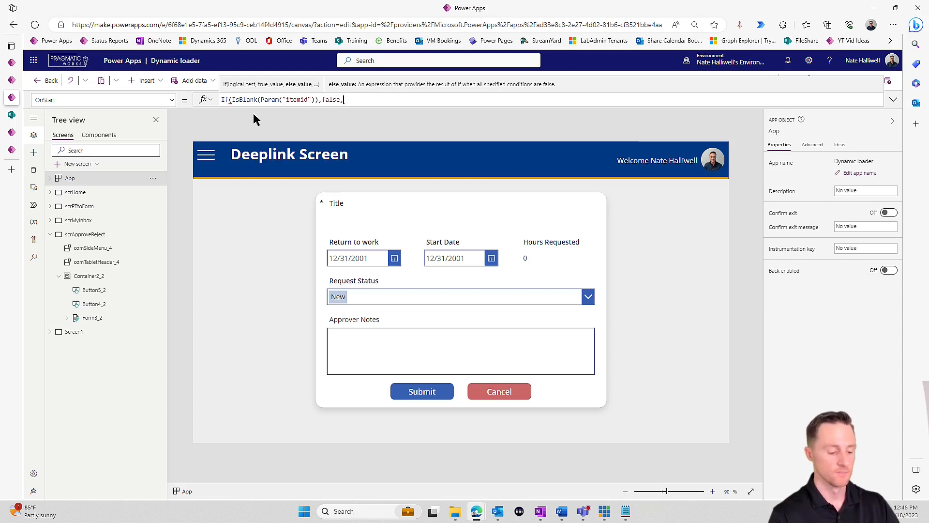
Add Set(varItemID, LookUp('PTO Request', ID = Value(Param("itemid")))) as the else branch.
{"action": "type", "text": "Set("}
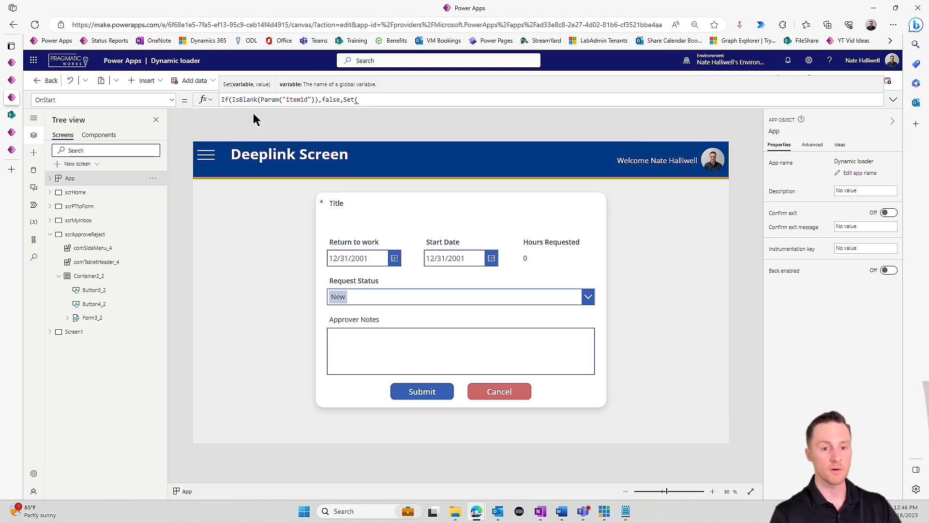
{"action": "type", "text": "varItemID,"}
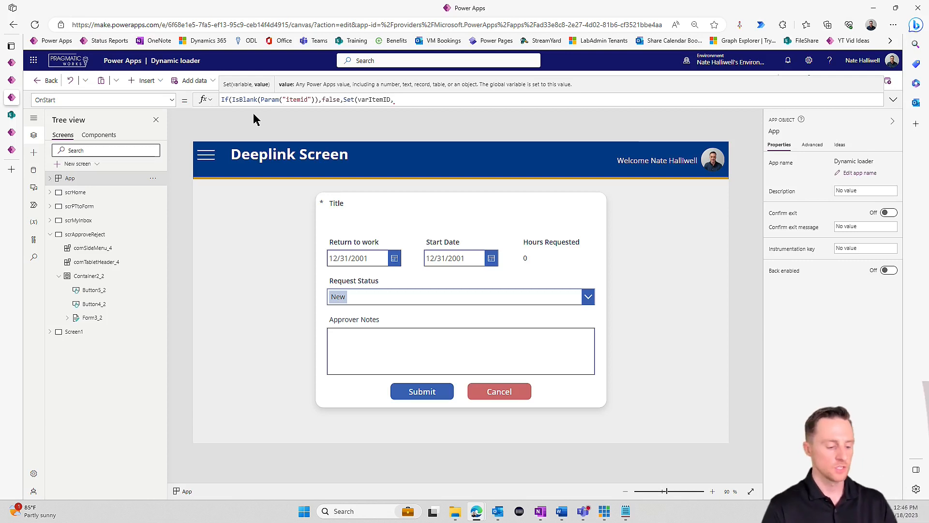
{"action": "type", "text": "LookUp("}
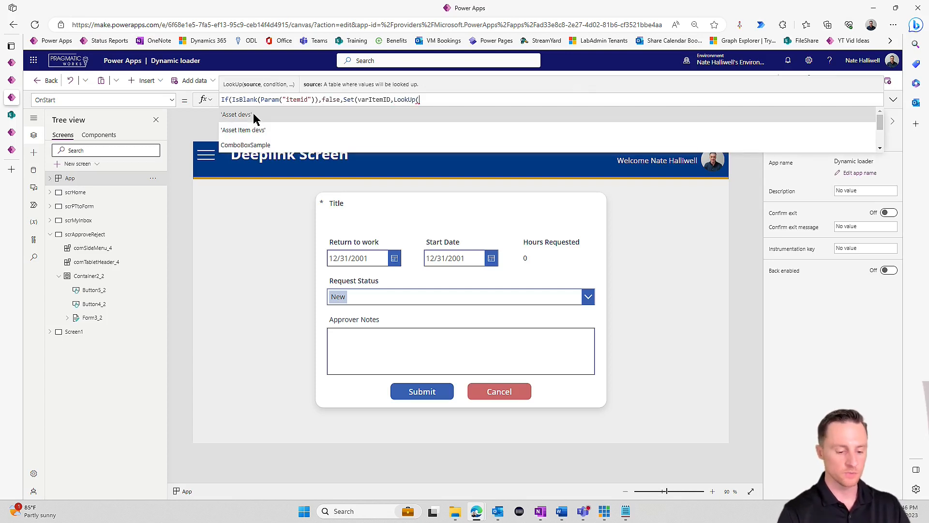
{"action": "type", "text": "pto"}
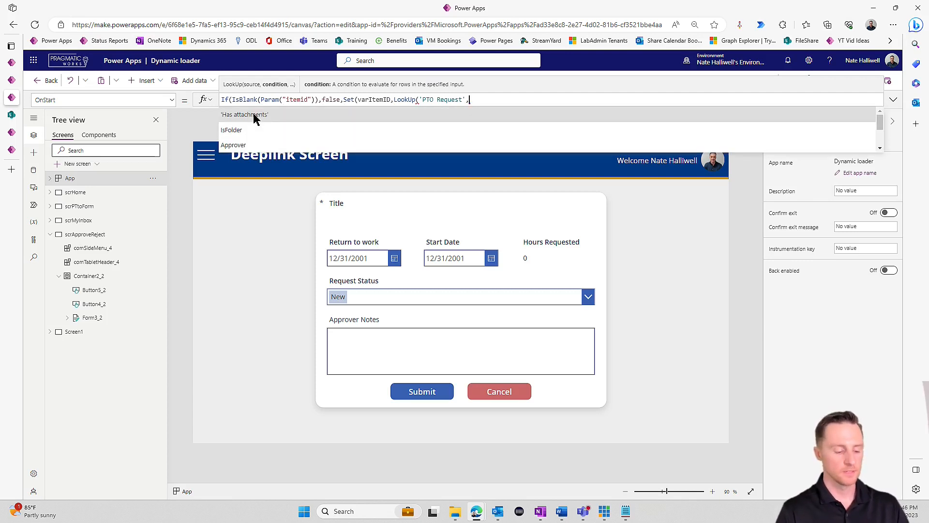
{"action": "type", "text": "ID ="}
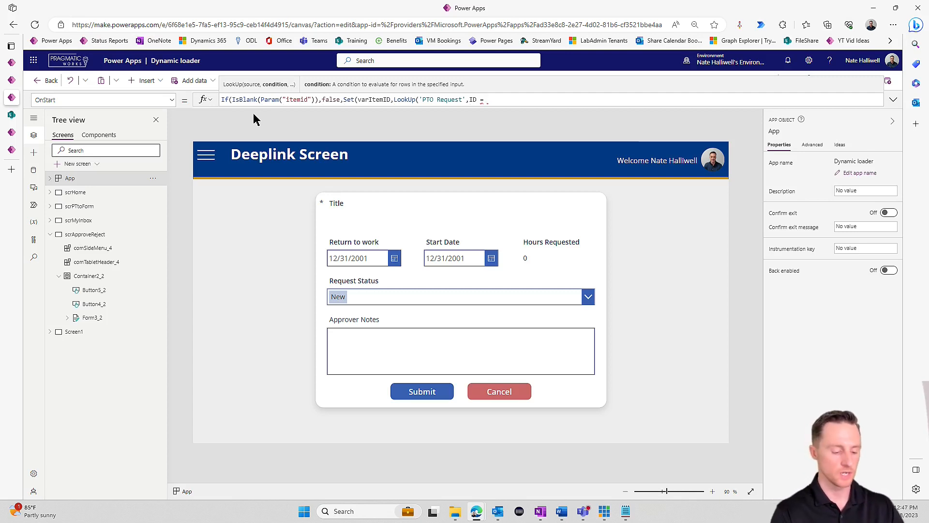
{"action": "type", "text": "Value("}
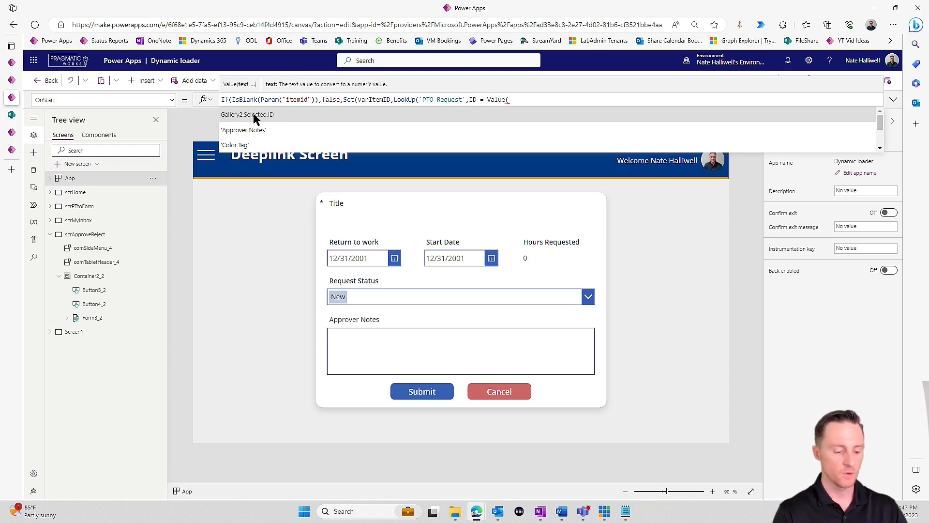
{"action": "type", "text": "P"}
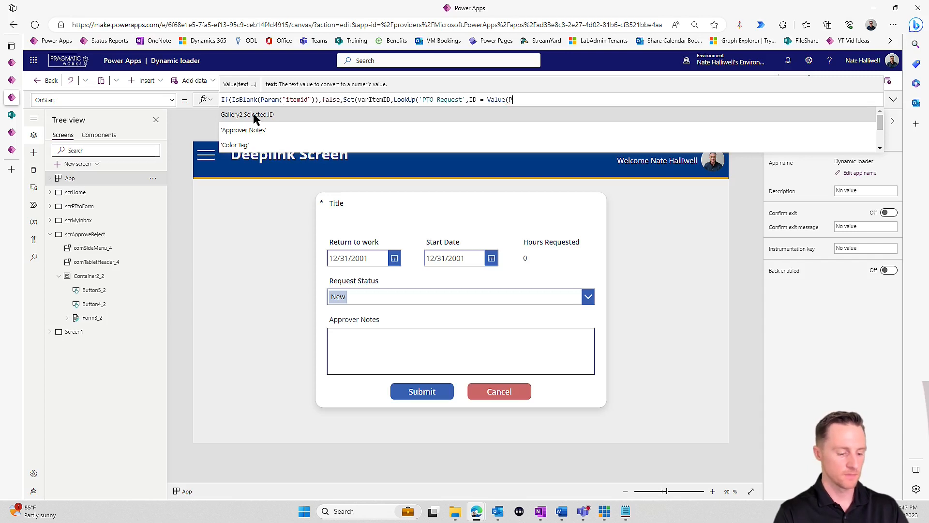
{"action": "type", "text": "aram"}
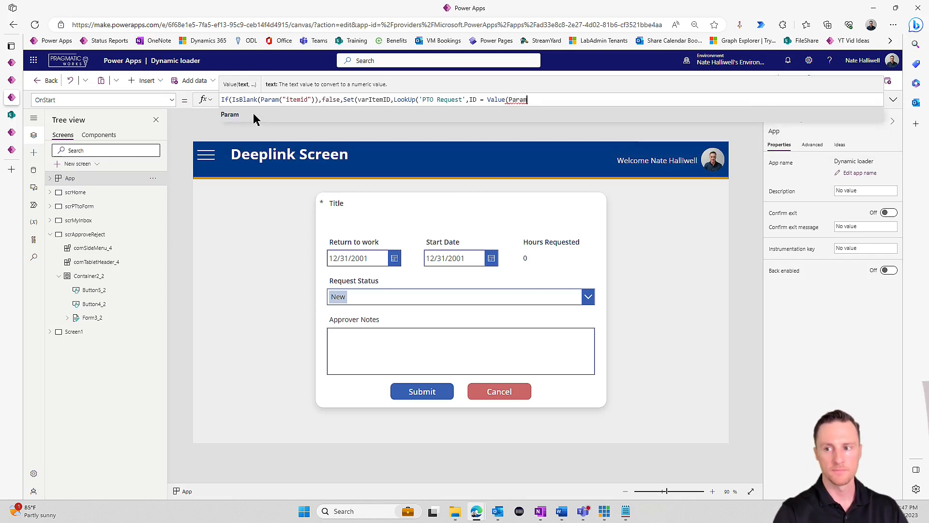
{"action": "type", "text": "(\"itemid\"))"}
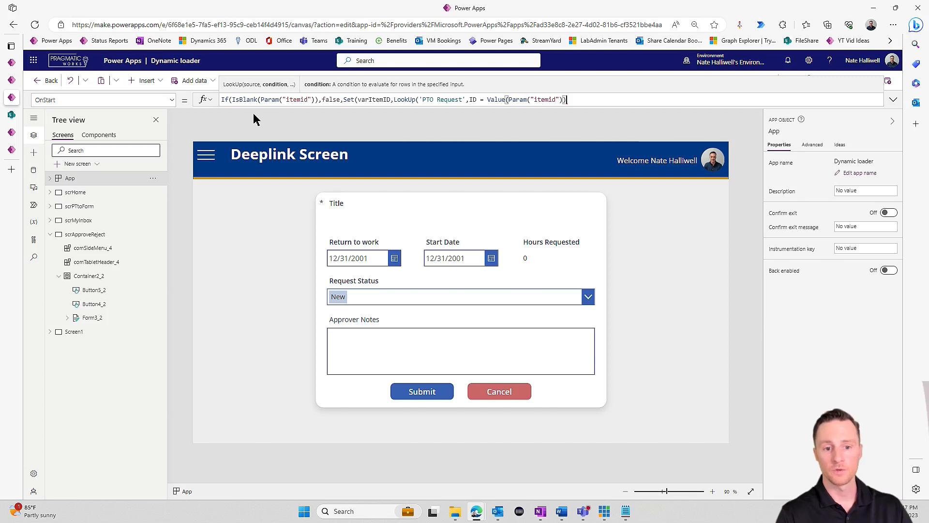
{"action": "type", "text": ",ThisRecord)))"}
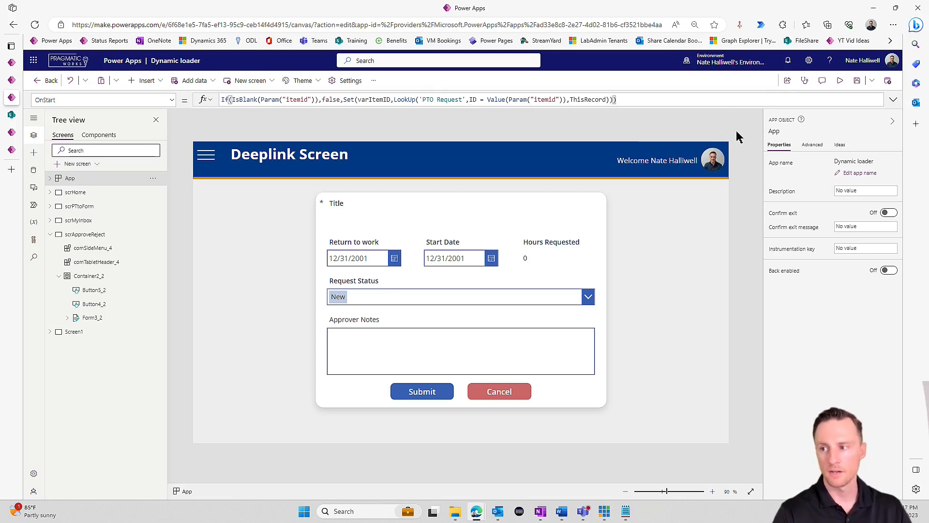
Commit the scrApproveReject OnStart formula that sets varItemID.
{"action": "left_click", "coordinate": [893, 99]}
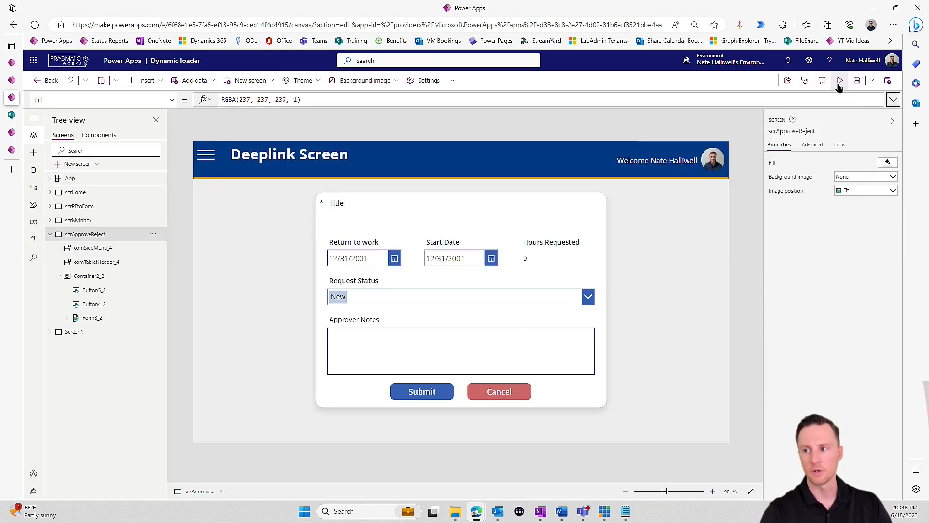
Set Form3_2's Item to varItemID, previewing before and after; preview still shows no item.
{"action": "left_click", "coordinate": [839, 80]}
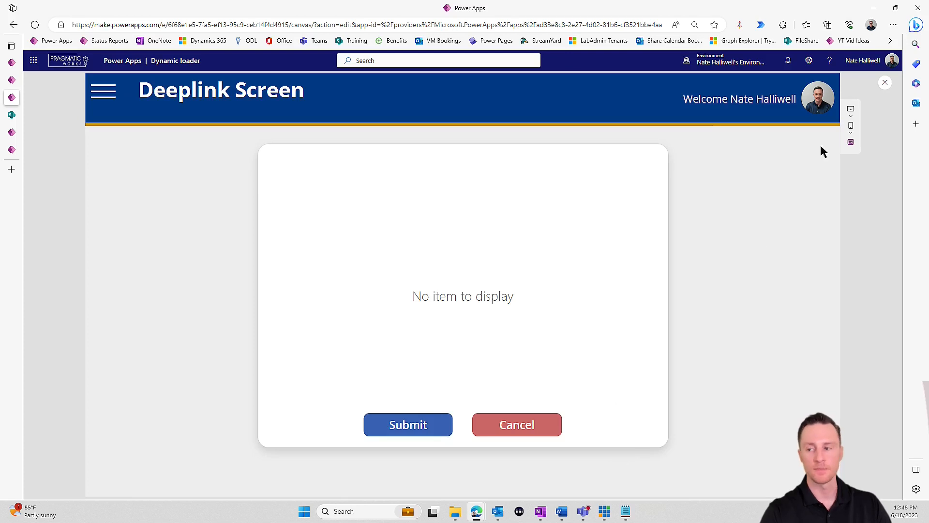
{"action": "left_click", "coordinate": [884, 82]}
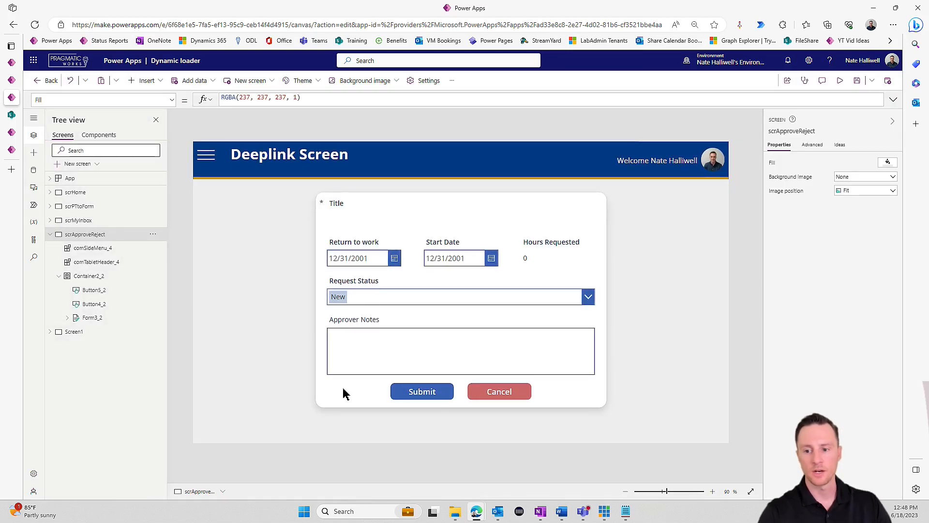
{"action": "left_click", "coordinate": [91, 317]}
{"action": "type", "text": "Item"}
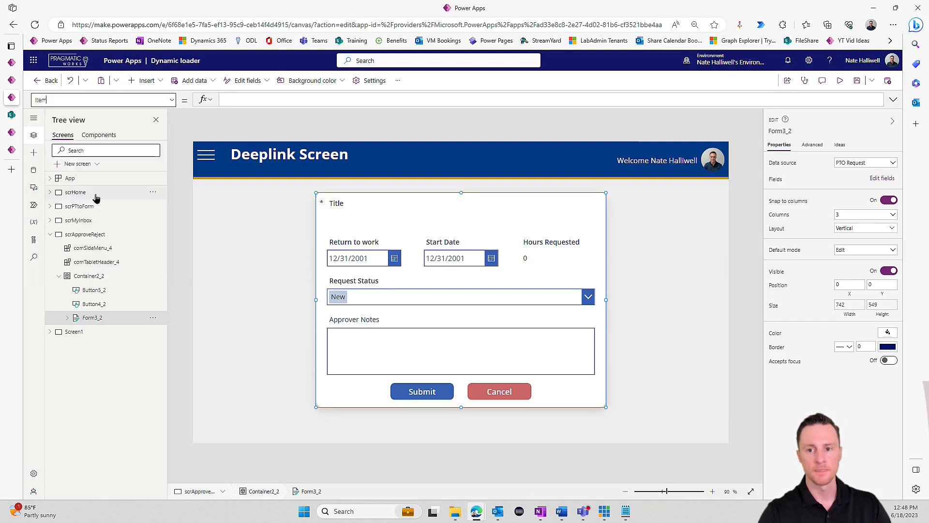
{"action": "type", "text": "varItemID"}
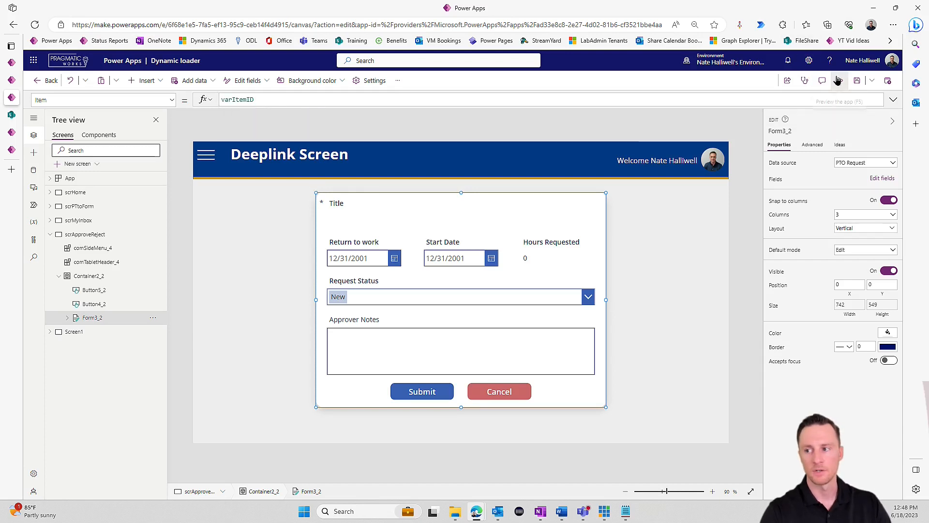
{"action": "left_click", "coordinate": [839, 80]}
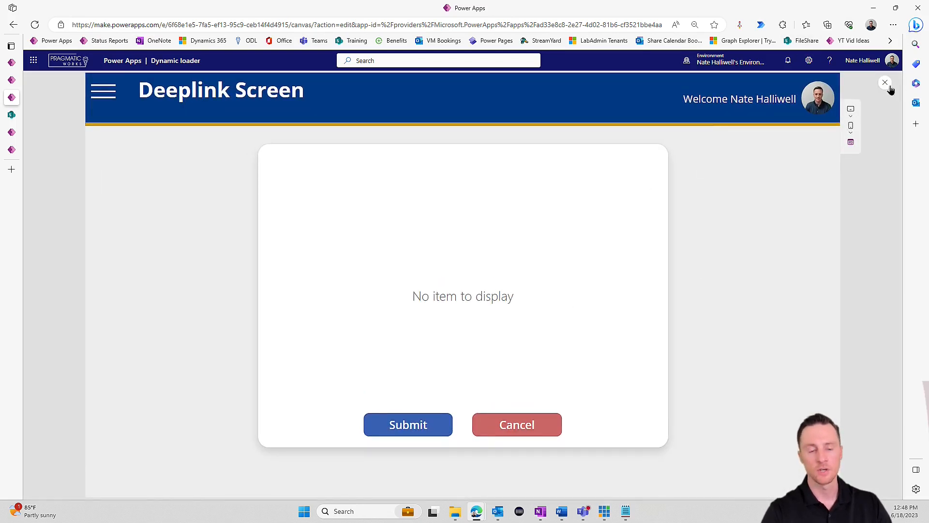
{"action": "left_click", "coordinate": [884, 82]}
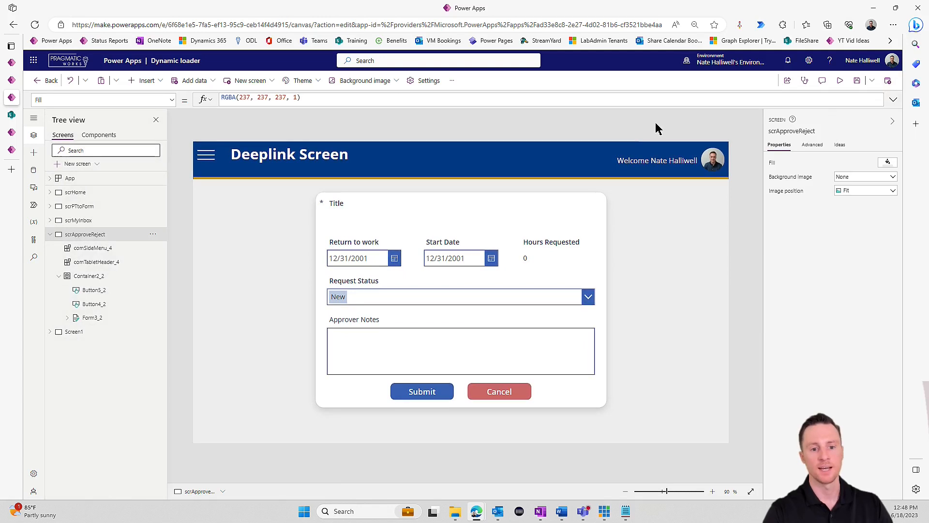
{"action": "mouse_move", "coordinate": [634, 136]}
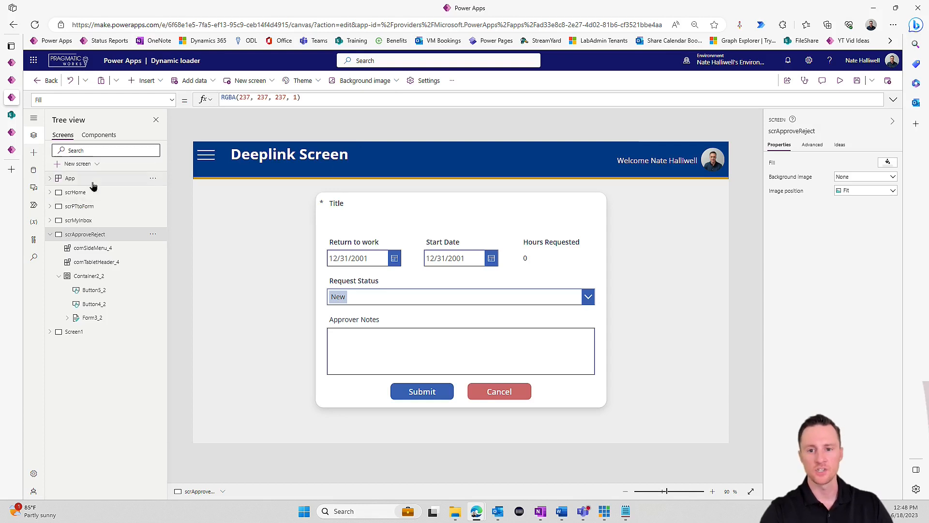
Review App StartScreen If(IsBlank(Param("approval")),scrHome,scrApproveReject) and run the app.
{"action": "left_click", "coordinate": [69, 178]}
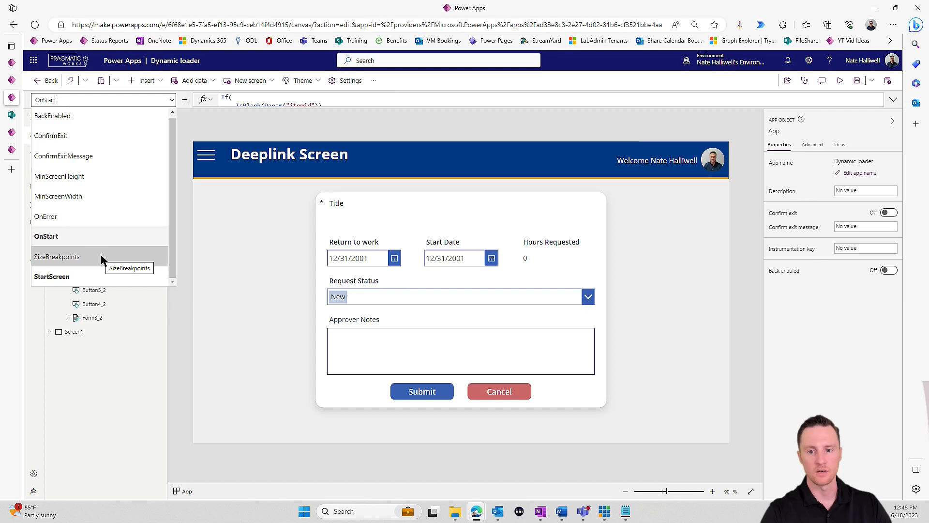
{"action": "left_click", "coordinate": [52, 276]}
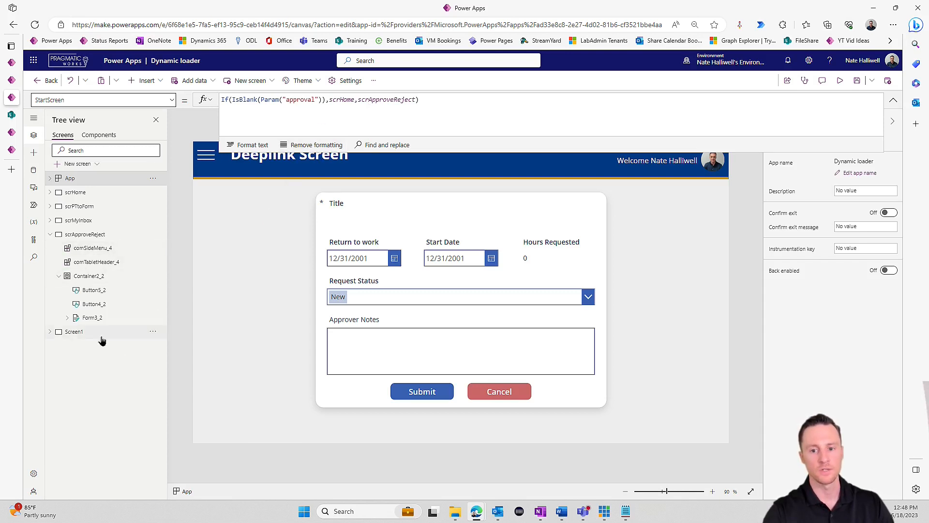
{"action": "left_click", "coordinate": [84, 234]}
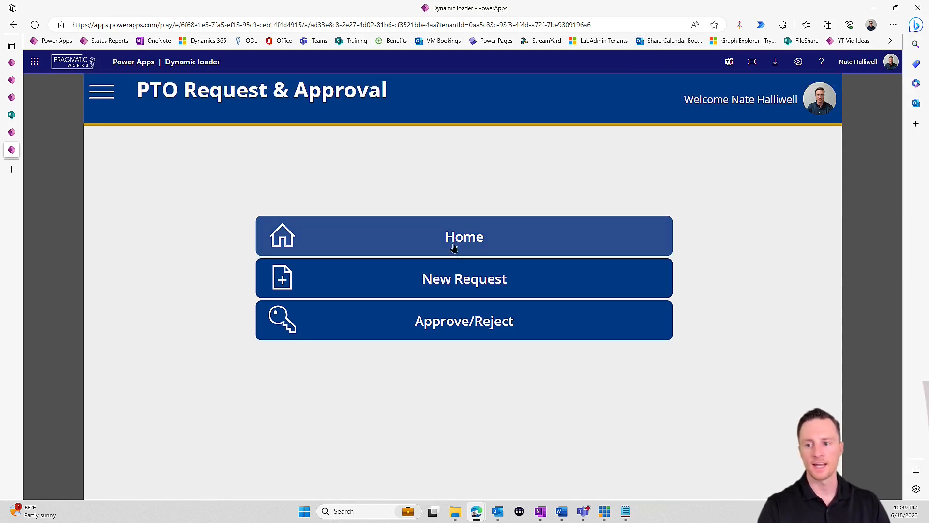
Submit a new PTO request titled 'Testing Deeplink' with an approver selected.
{"action": "left_click", "coordinate": [464, 279]}
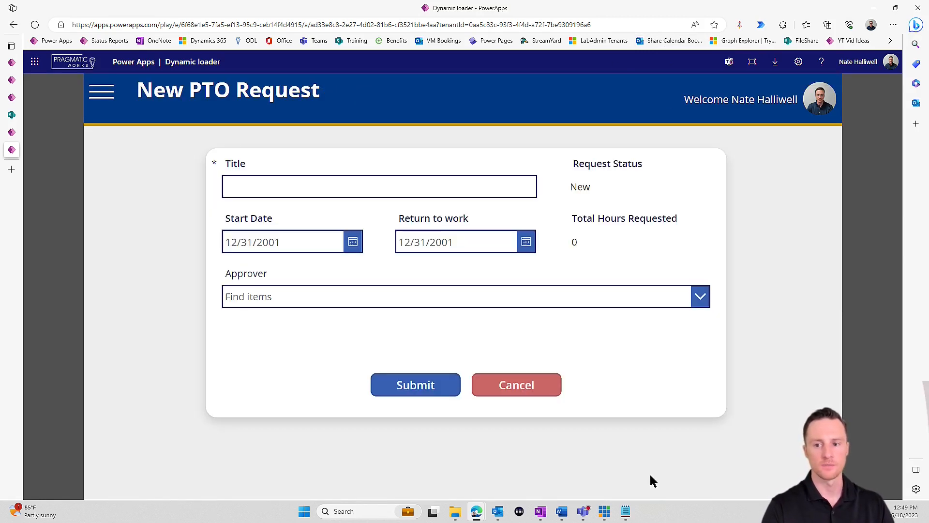
{"action": "left_click", "coordinate": [379, 185]}
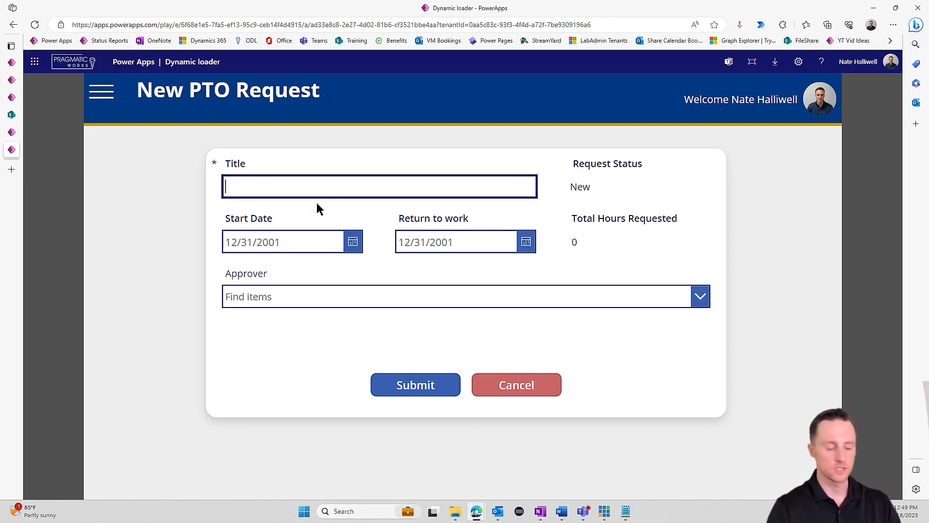
{"action": "type", "text": "Testing"}
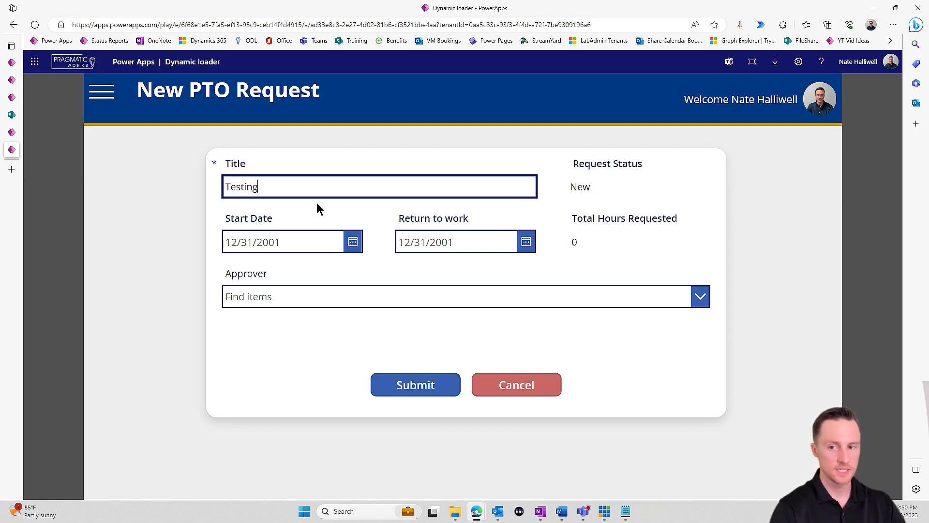
{"action": "type", "text": "Deeplink"}
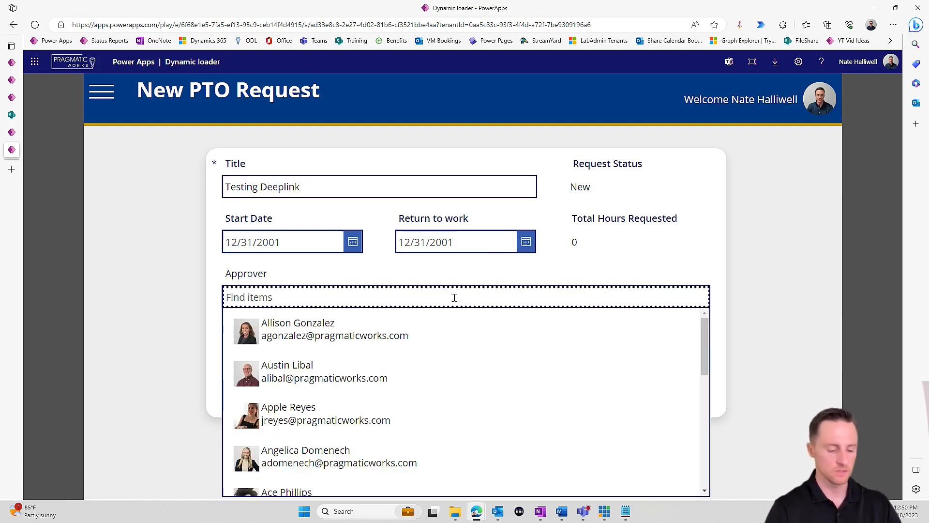
{"action": "type", "text": "nate"}
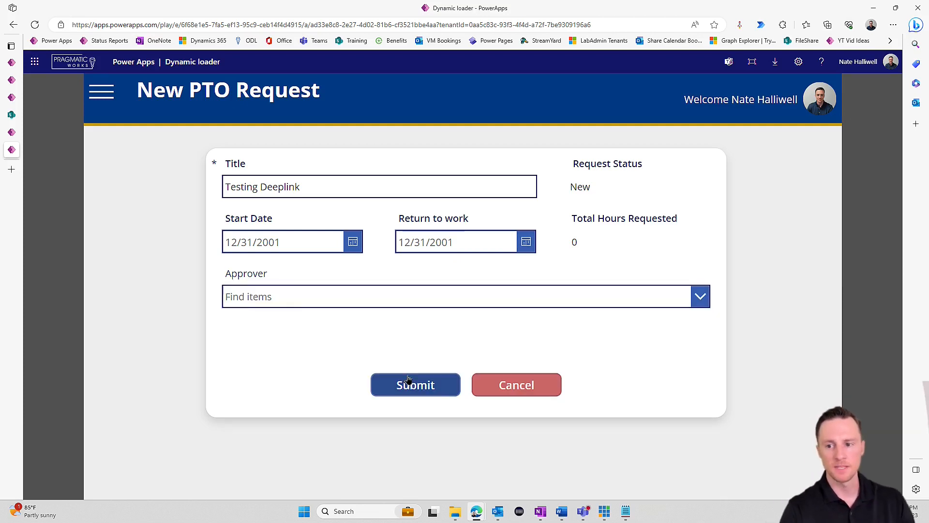
{"action": "left_click", "coordinate": [415, 385]}
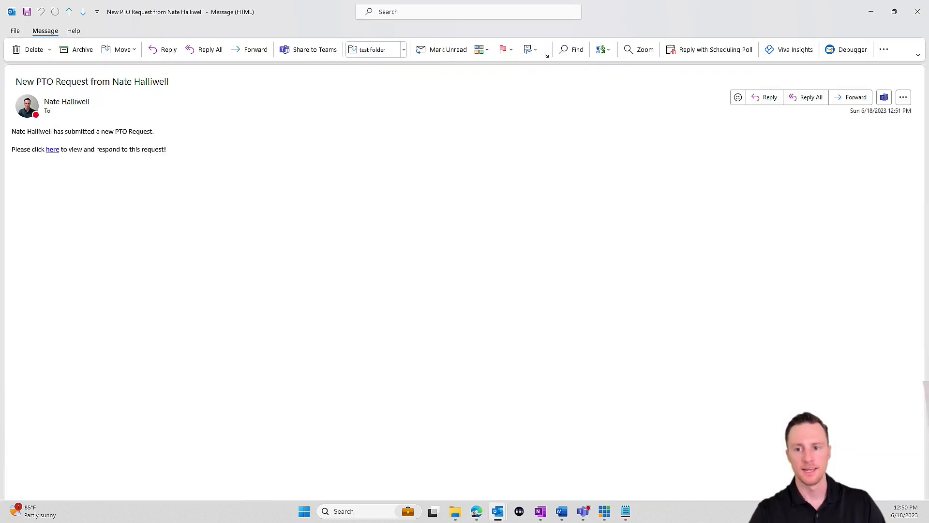
Open the New PTO Request email and follow its link carrying approval=1 and itemid=19.
{"action": "left_click", "coordinate": [52, 148]}
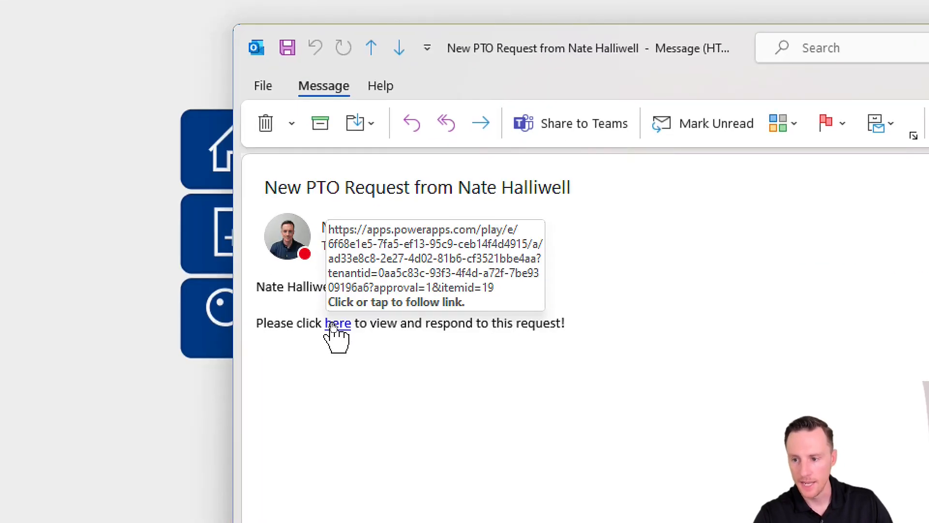
{"action": "left_click", "coordinate": [338, 323]}
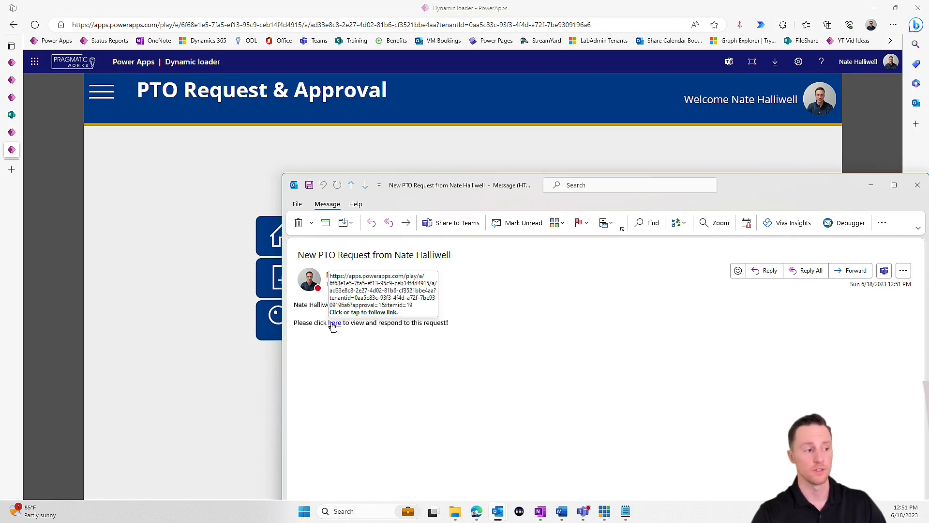
Set the Testing Deeplink request status to Approved and submit the decision.
{"action": "left_click", "coordinate": [335, 322]}
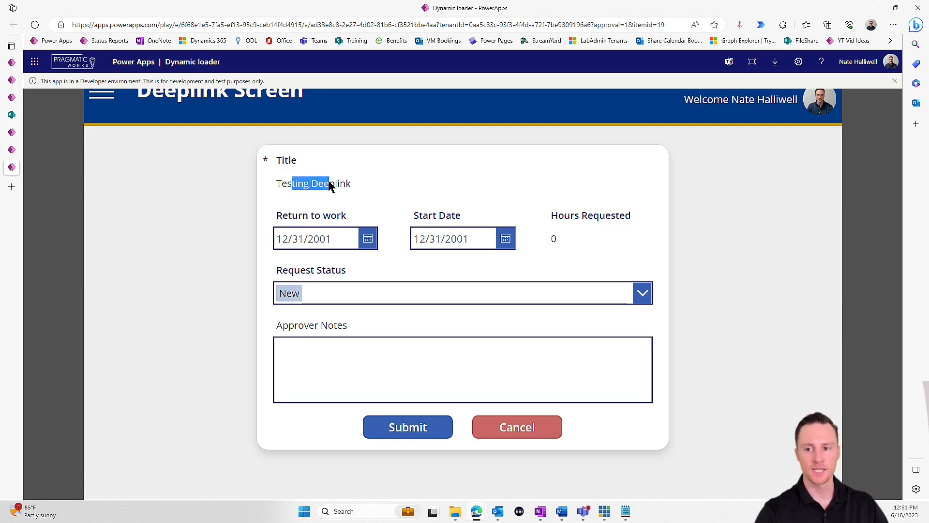
{"action": "left_click", "coordinate": [641, 292]}
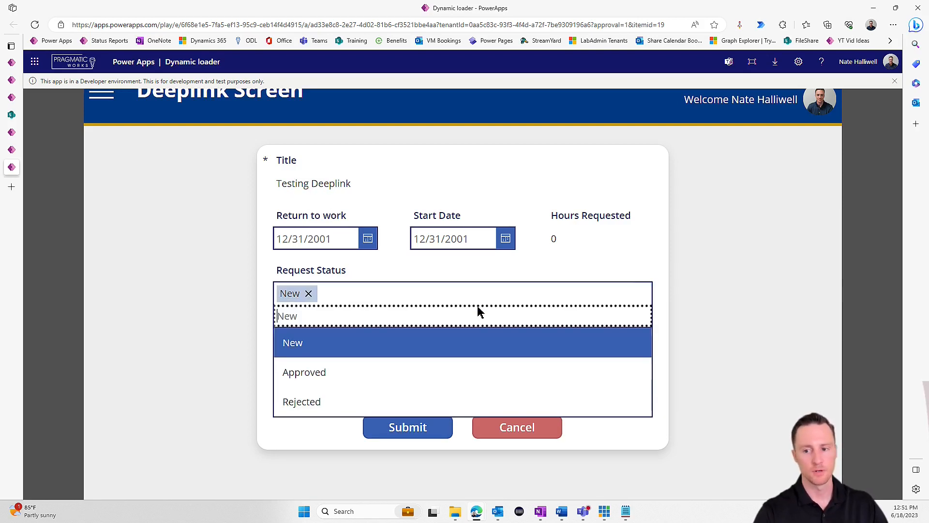
{"action": "left_click", "coordinate": [304, 373]}
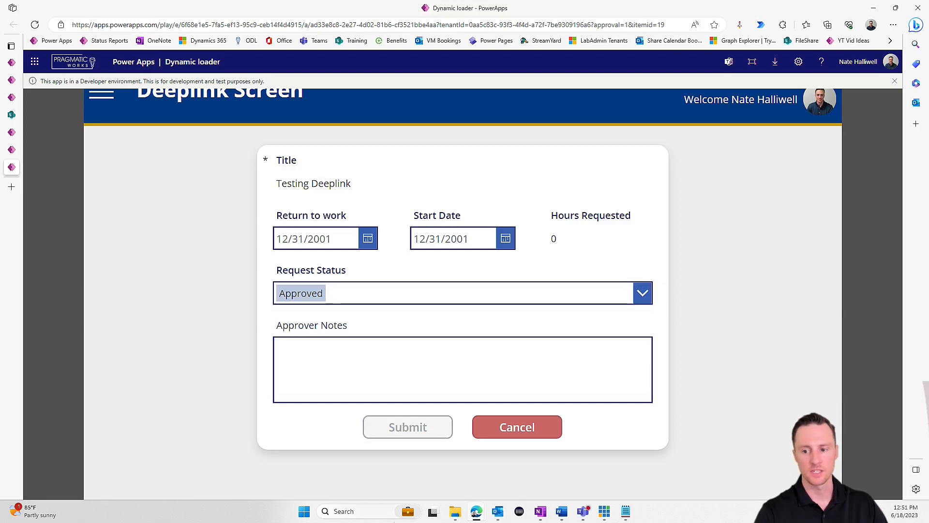
{"action": "left_click", "coordinate": [516, 427]}
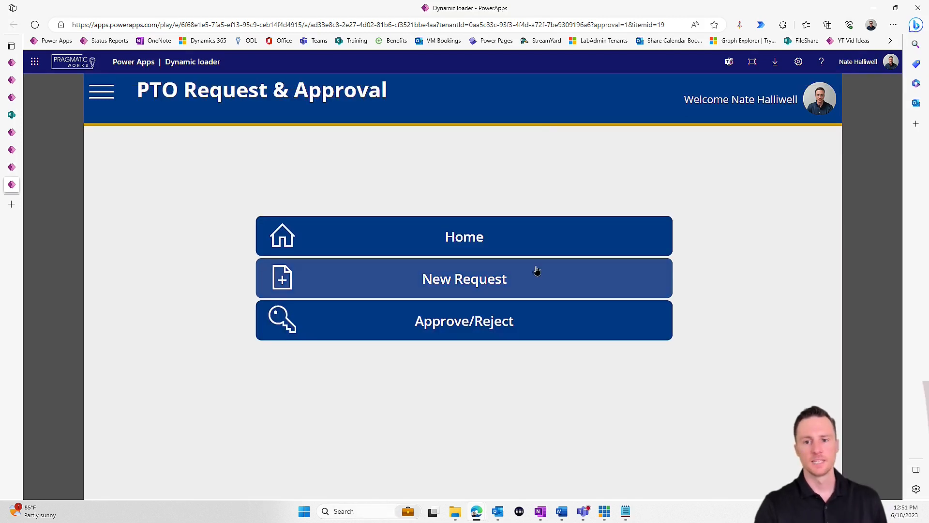
{"action": "mouse_move", "coordinate": [469, 347]}
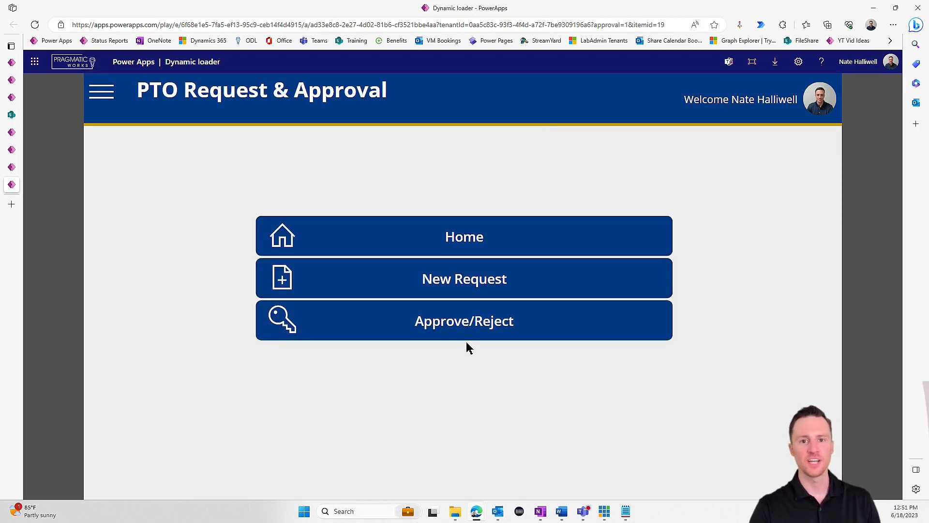
{"action": "mouse_move", "coordinate": [464, 320]}
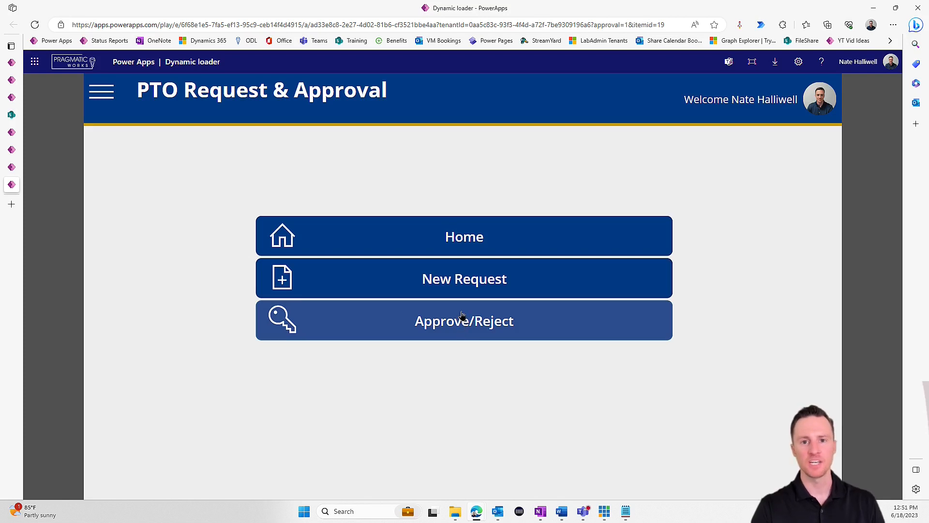
{"action": "mouse_move", "coordinate": [464, 279]}
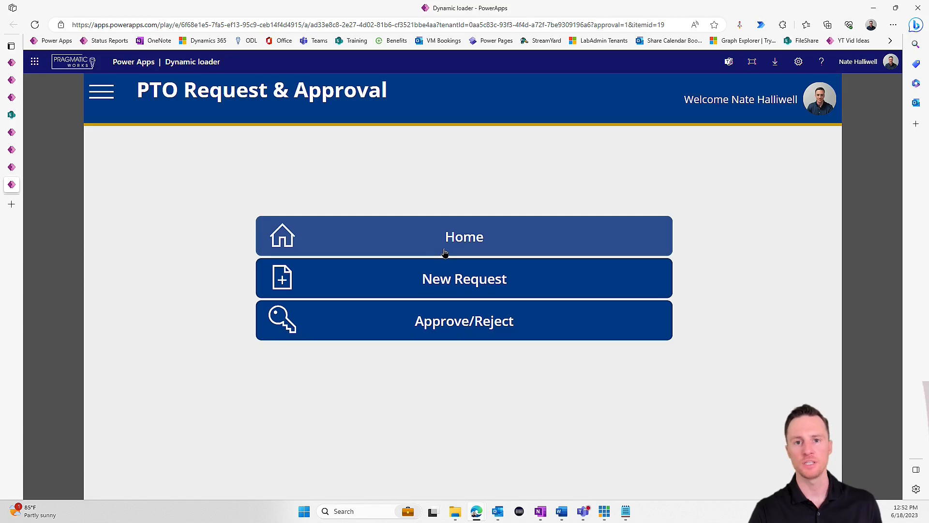
{"action": "mouse_move", "coordinate": [413, 181]}
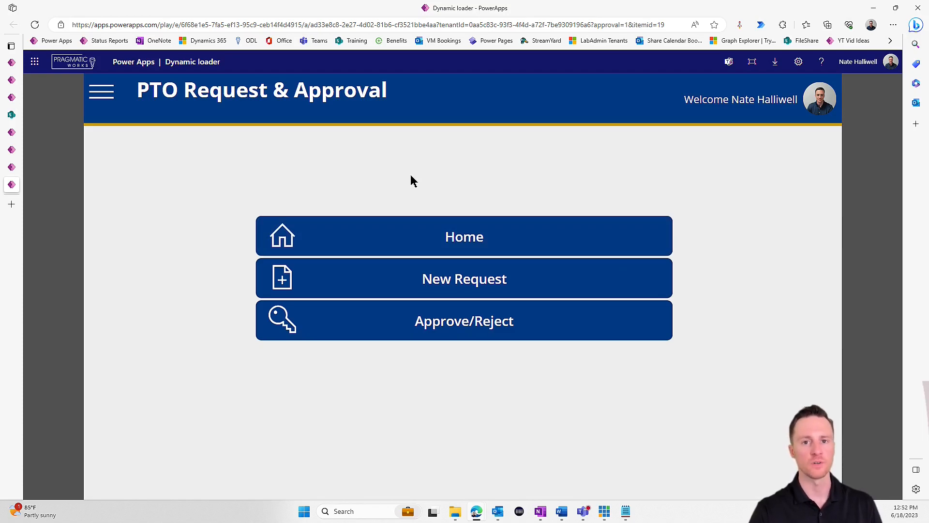